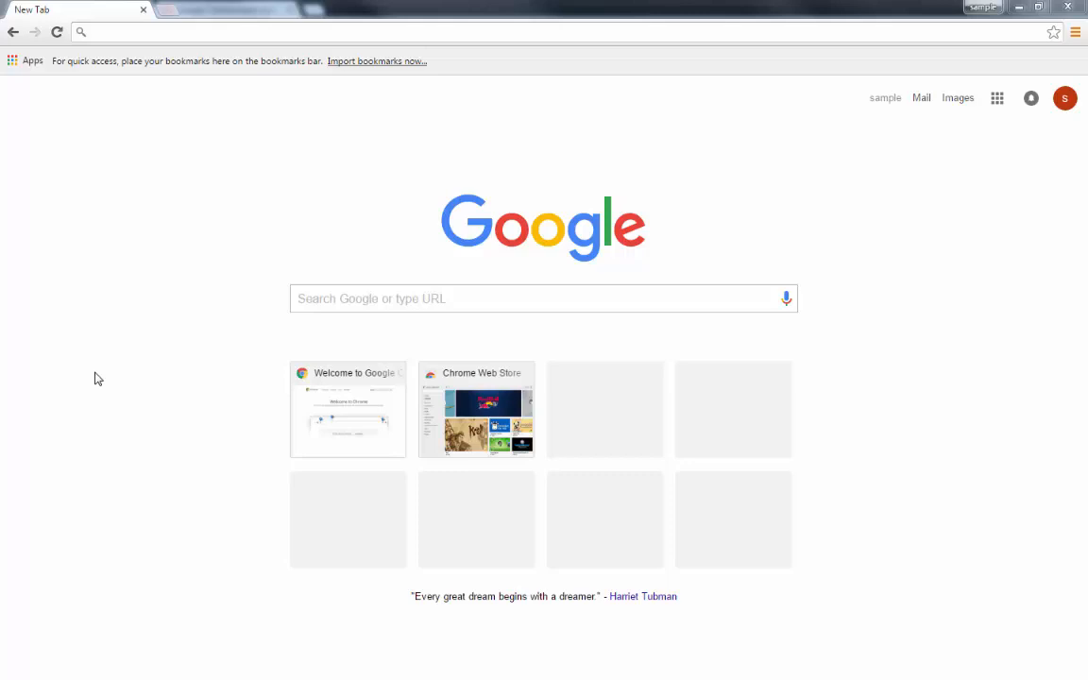
pyautogui.moveTo(192, 355)
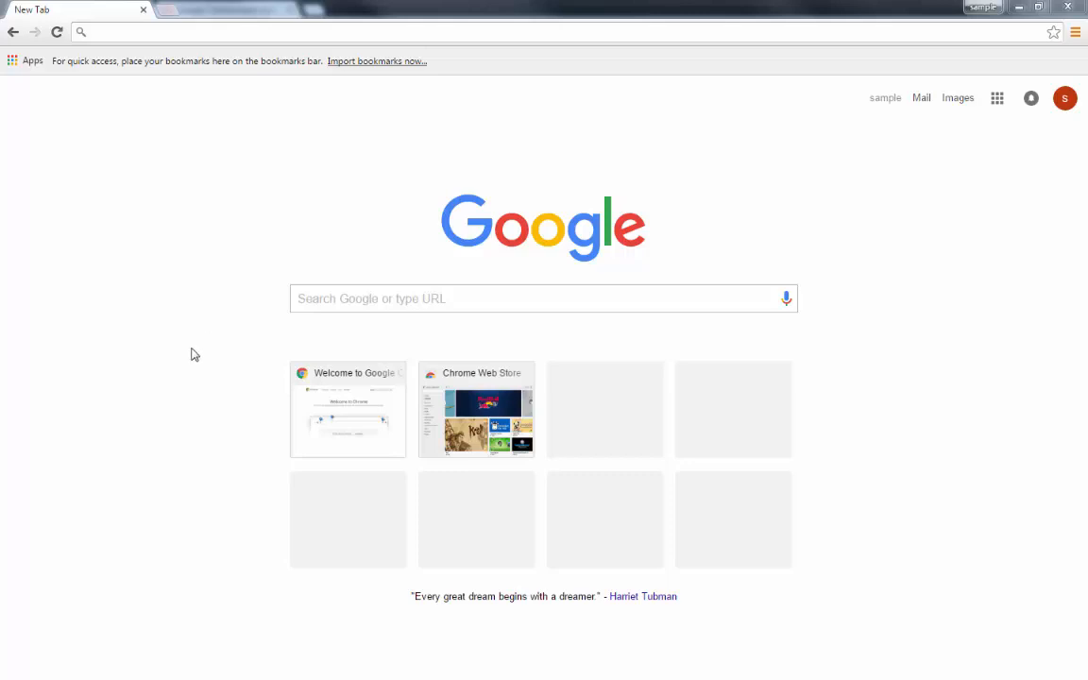
pyautogui.moveTo(151, 231)
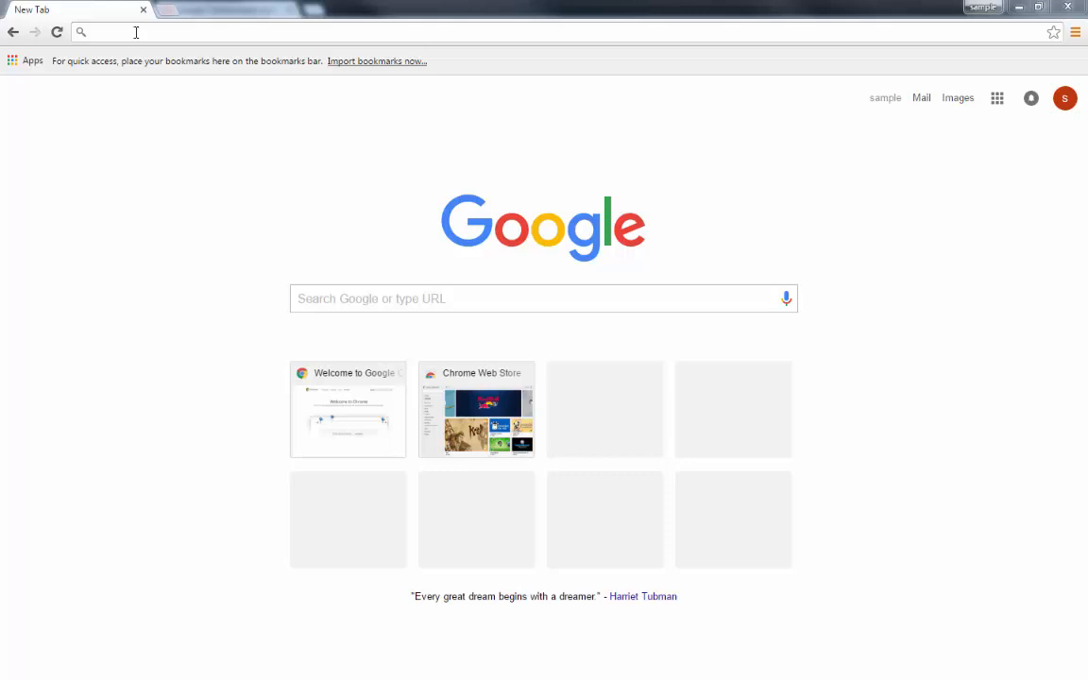
pyautogui.write('https://takeout.google.com/settings/takeout')
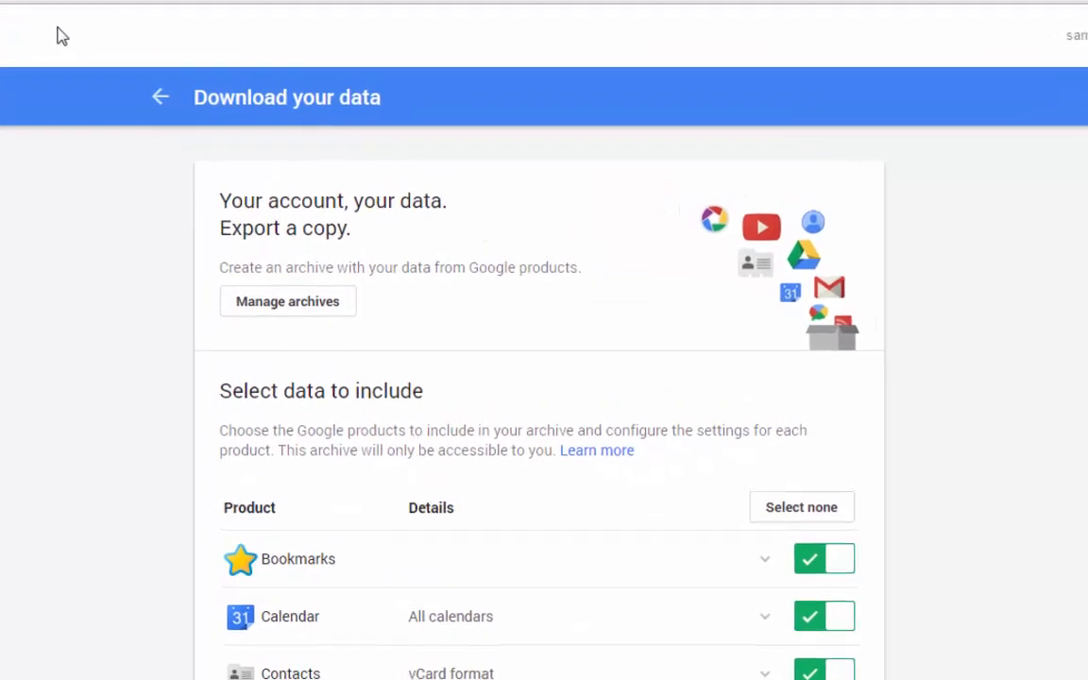
pyautogui.scroll(-3)
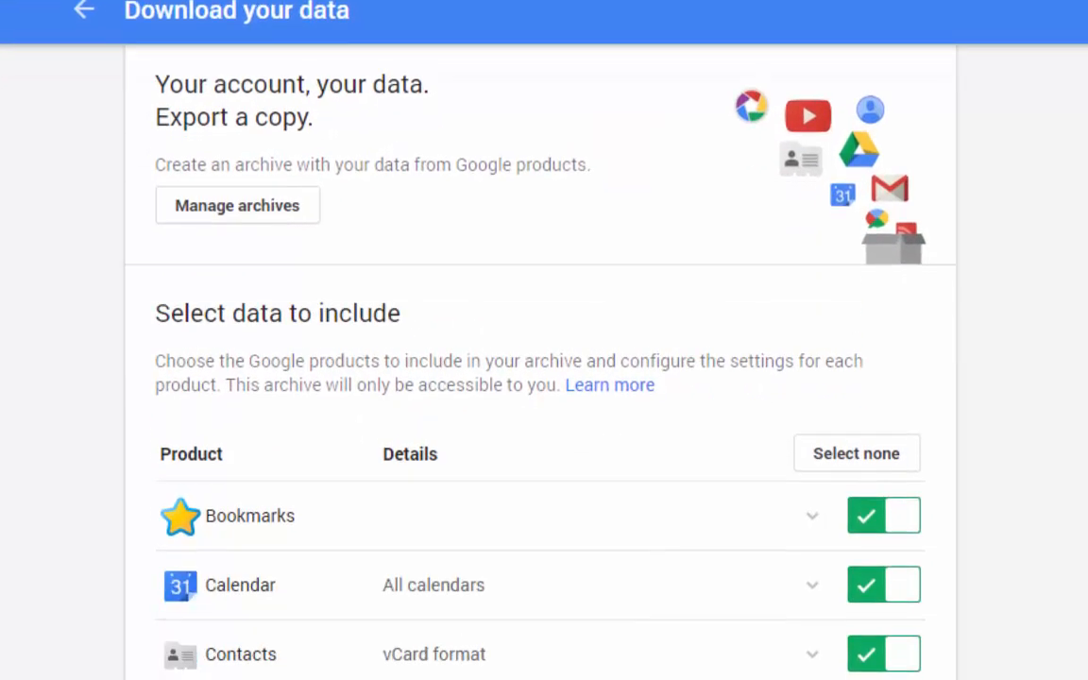
pyautogui.scroll(-3)
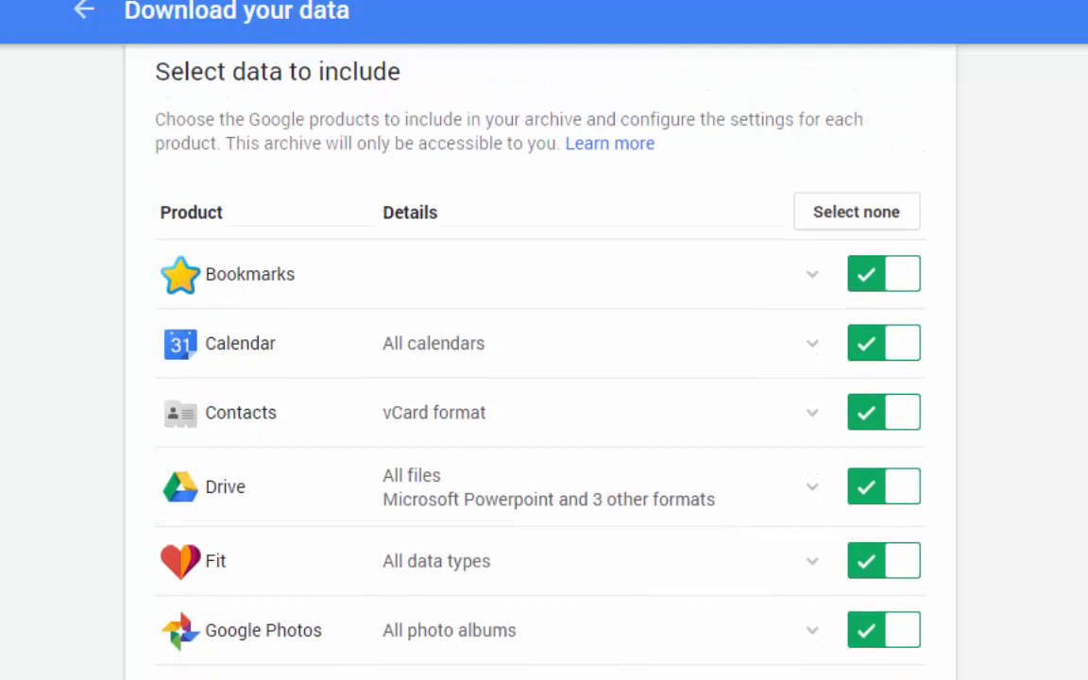
pyautogui.moveTo(1004, 343)
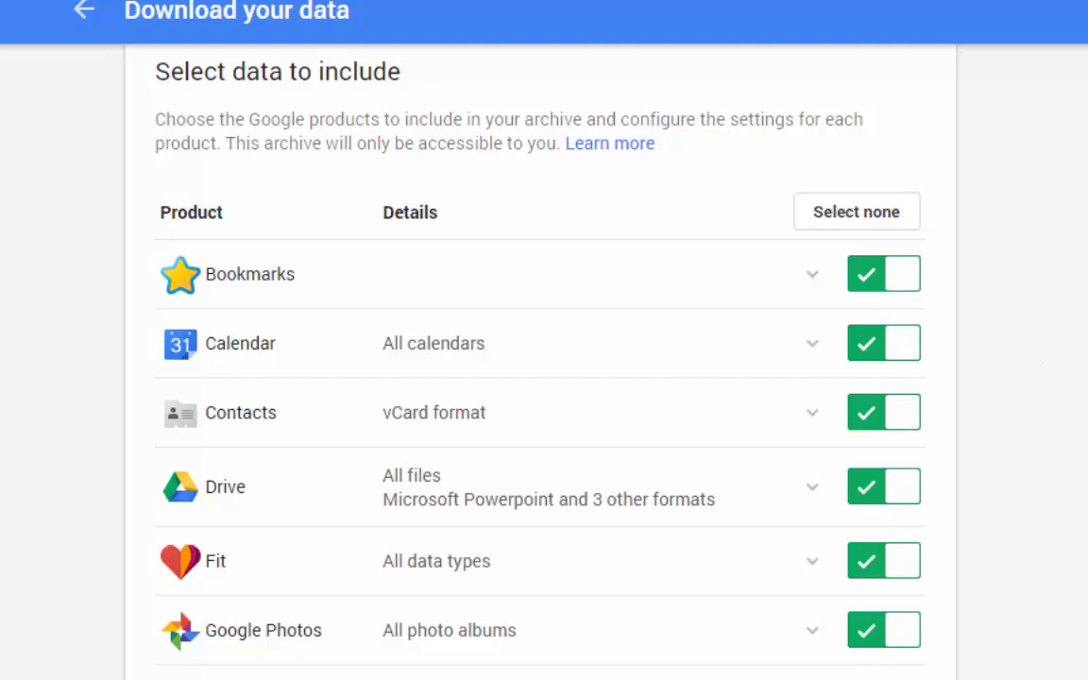
pyautogui.moveTo(1023, 484)
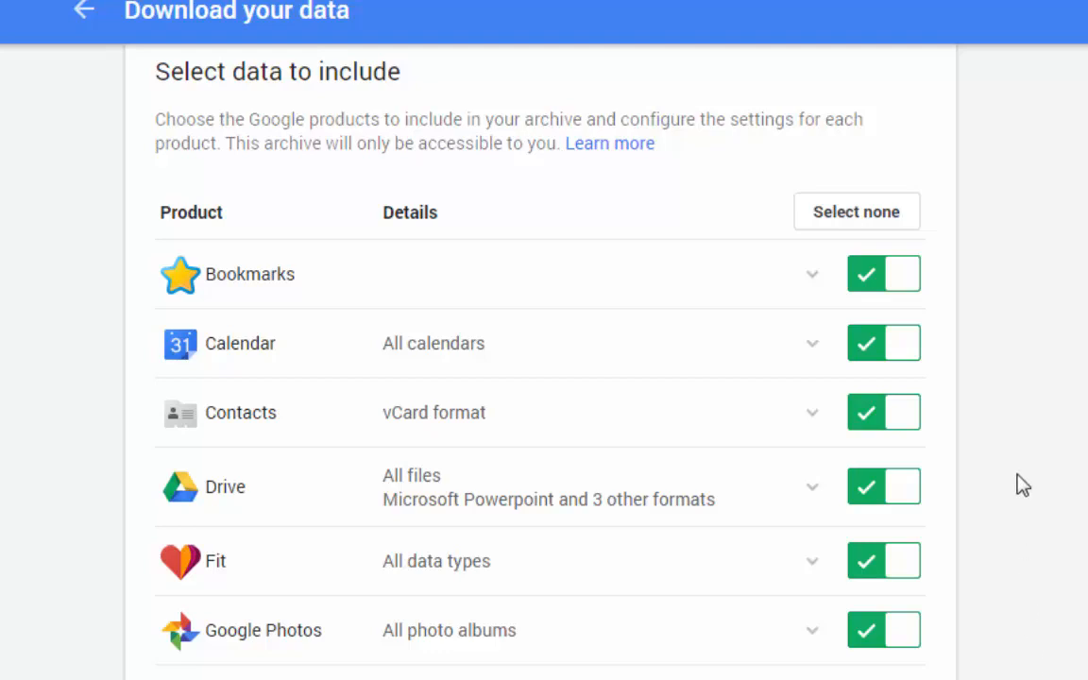
pyautogui.moveTo(931, 472)
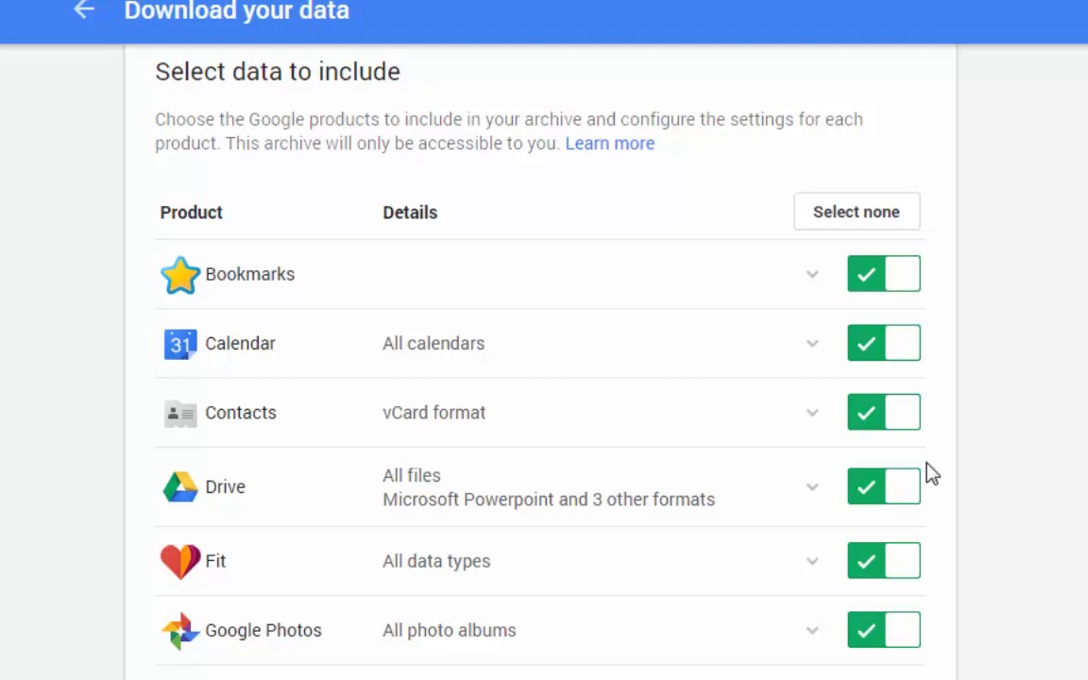
# Deselect all products, include only Drive and Mail, and continue to archive format settings.
pyautogui.click(855, 212)
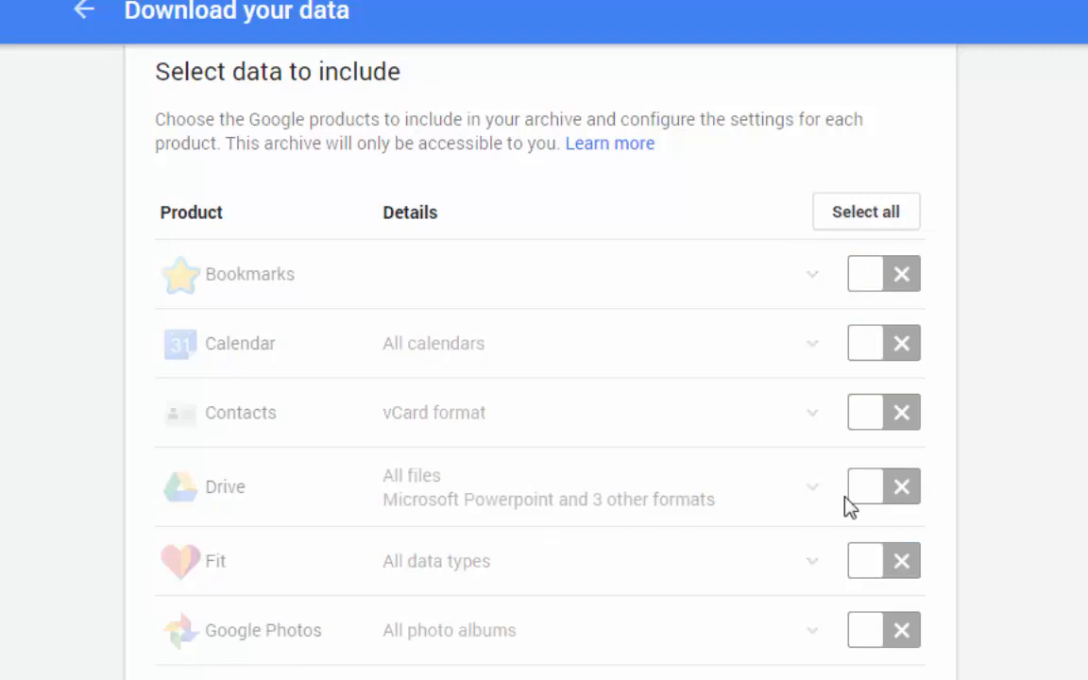
pyautogui.click(884, 487)
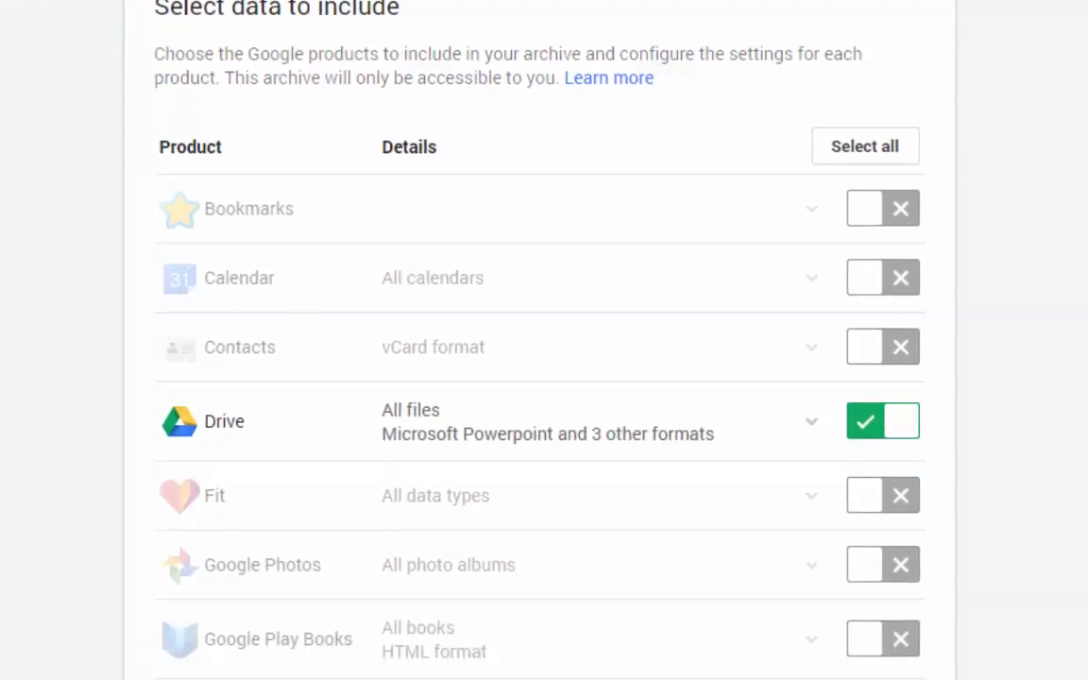
pyautogui.scroll(-3)
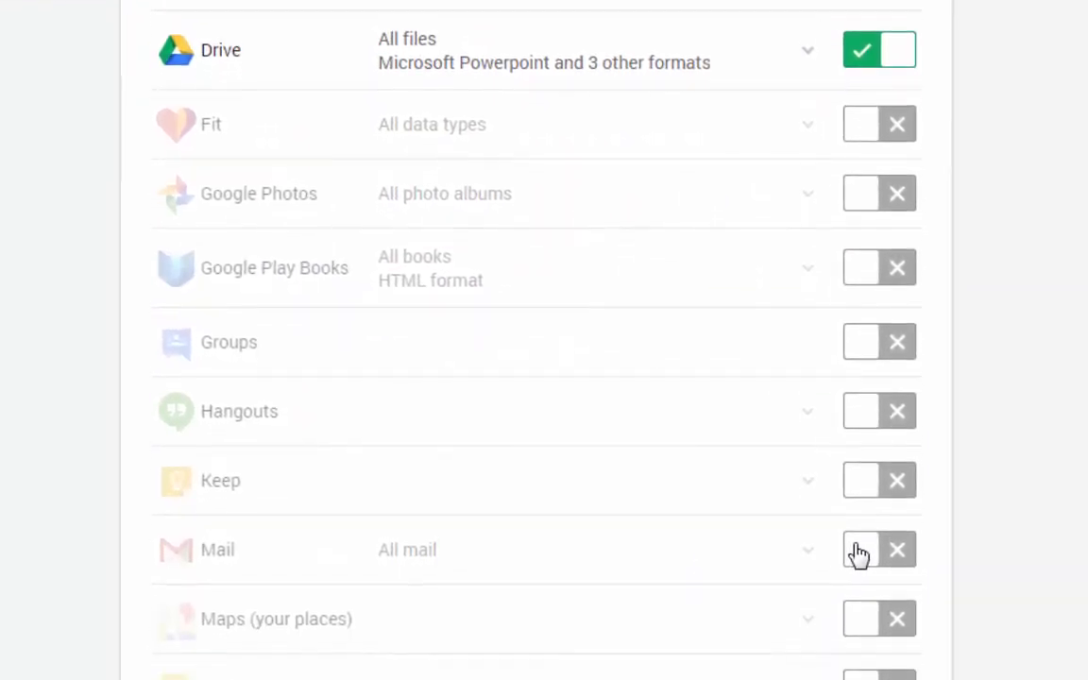
pyautogui.click(861, 550)
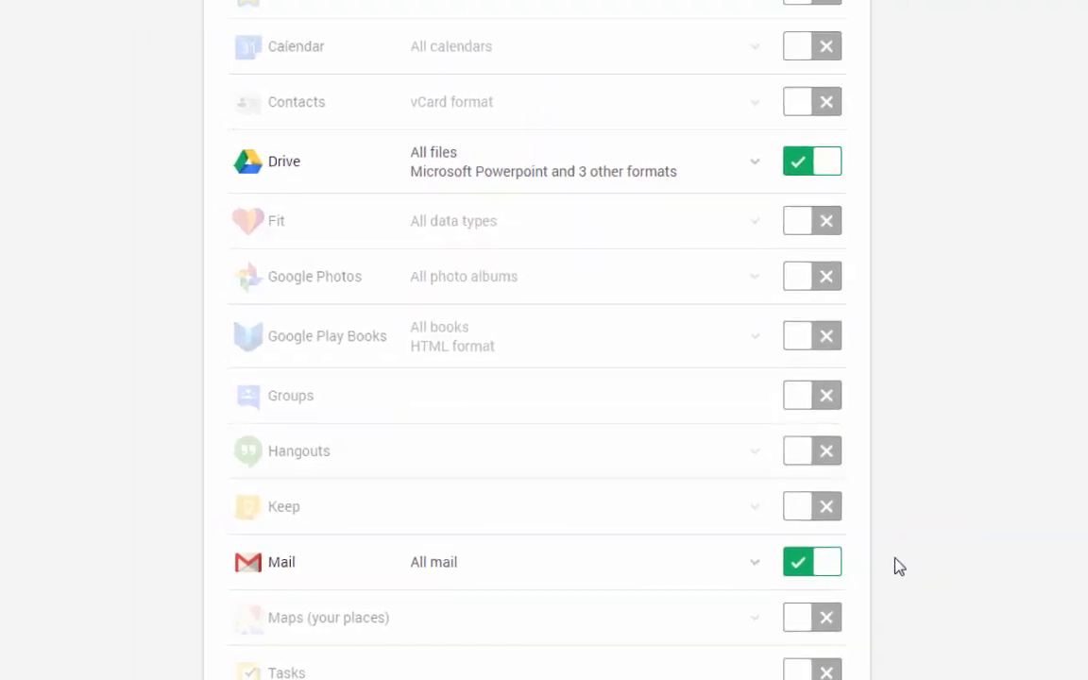
pyautogui.scroll(-3)
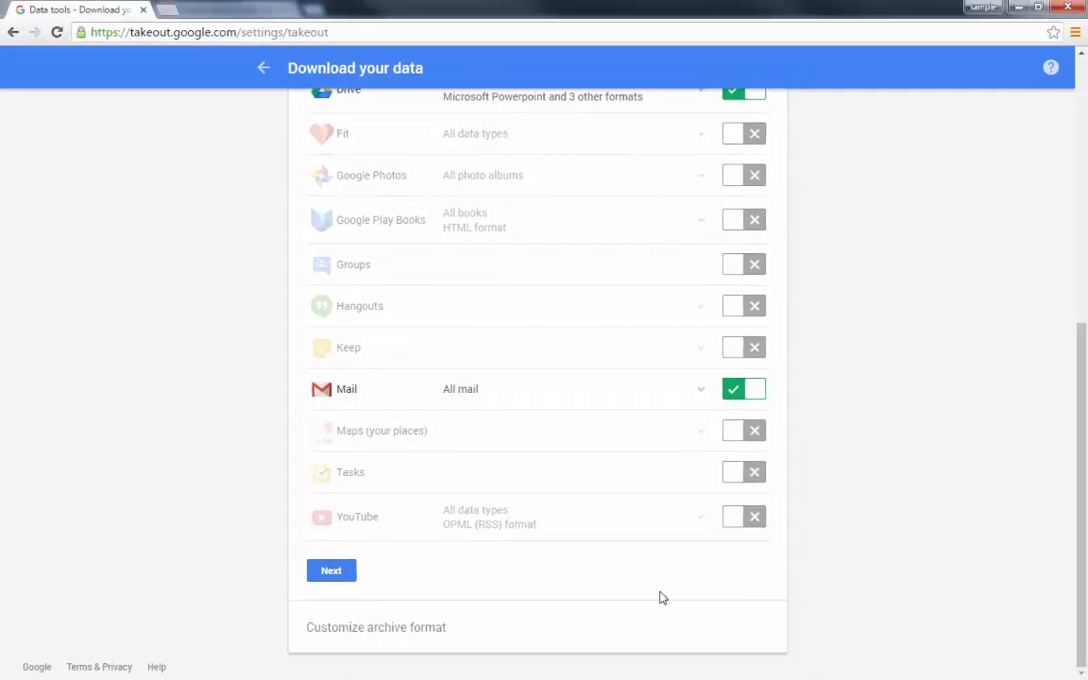
pyautogui.click(330, 570)
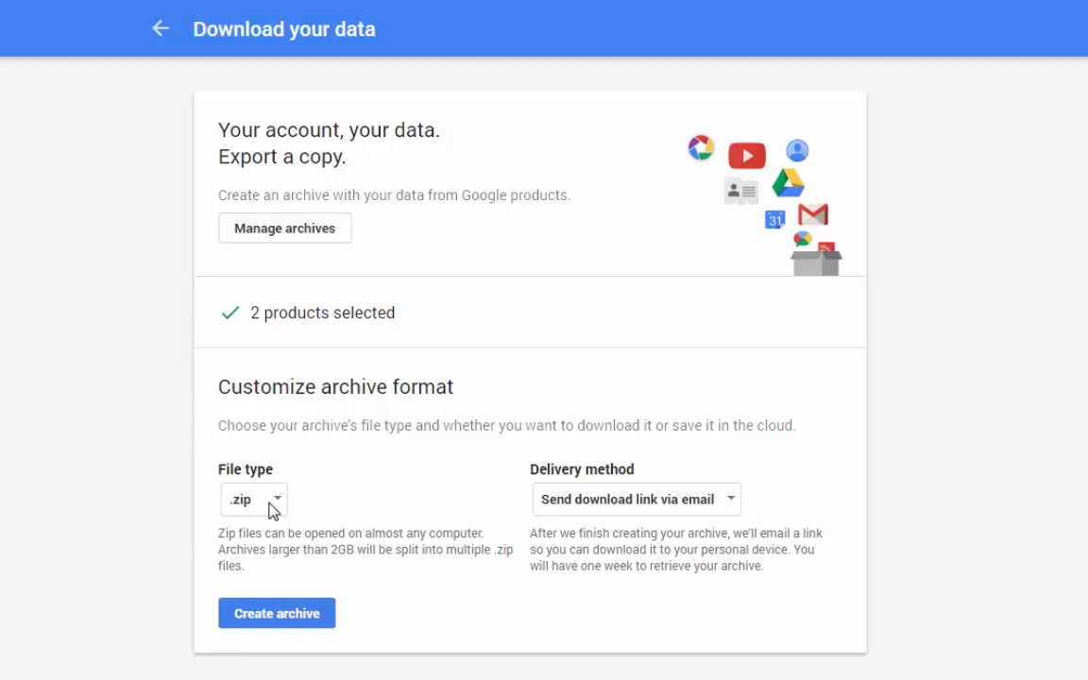
# Keep .zip as the archive file type and set delivery method to Add to Drive.
pyautogui.click(253, 499)
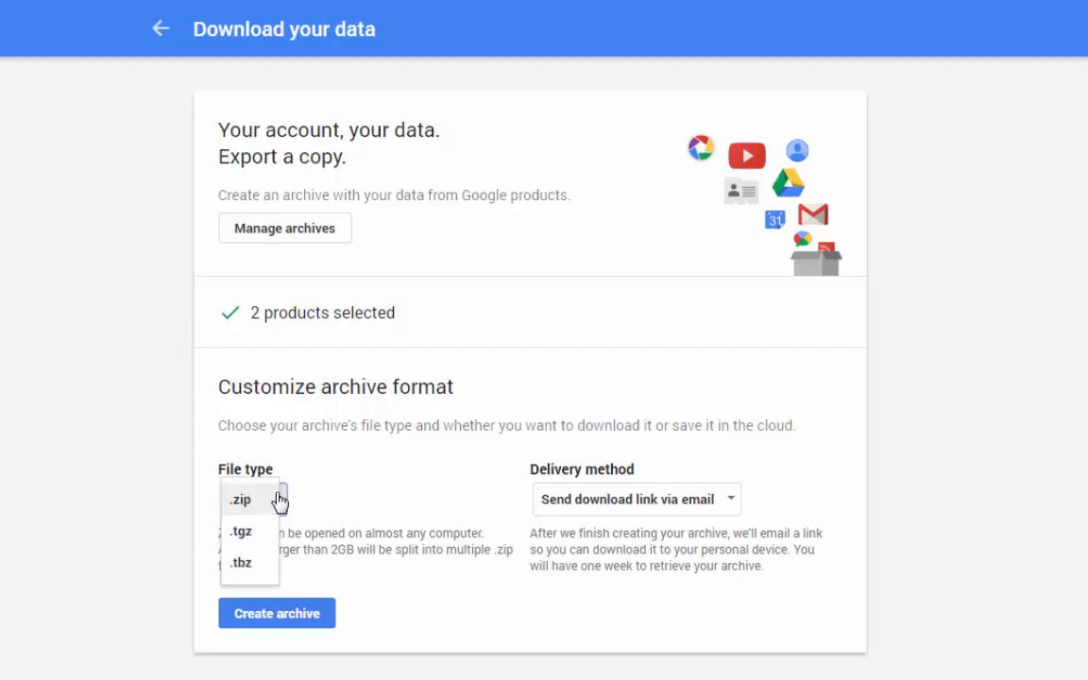
pyautogui.click(239, 498)
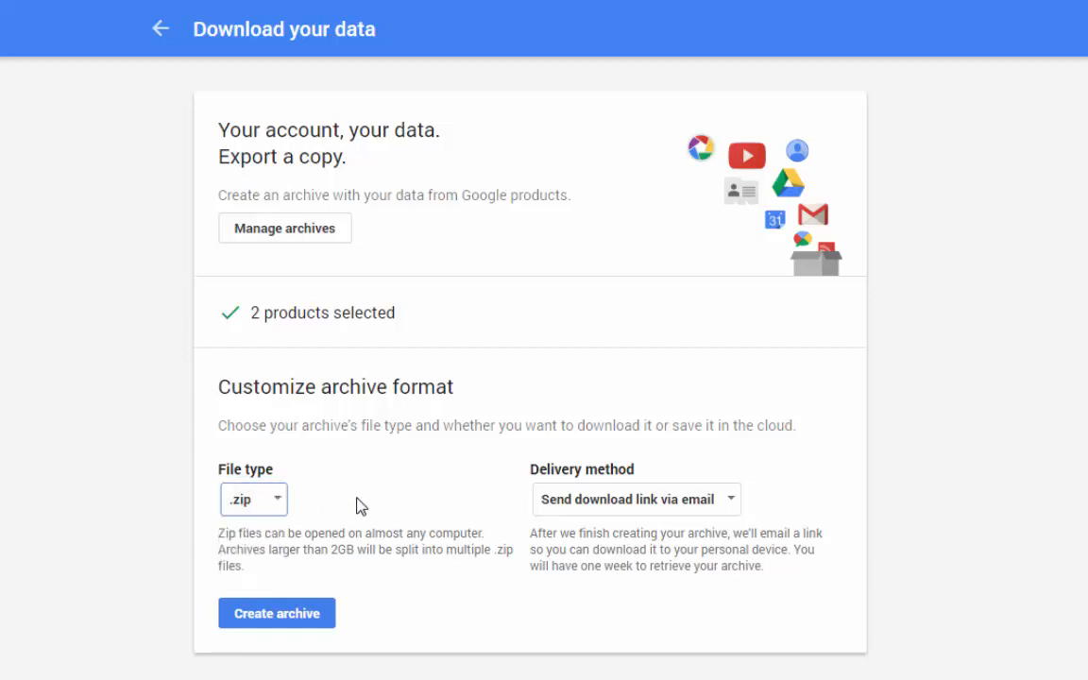
pyautogui.moveTo(543, 499)
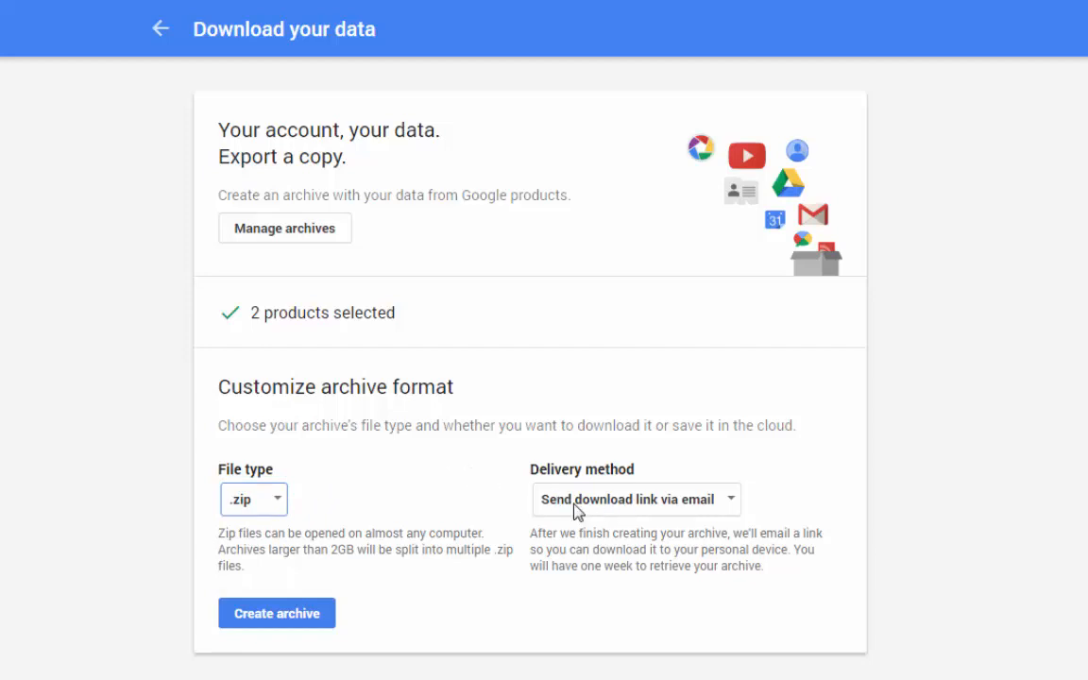
pyautogui.moveTo(632, 510)
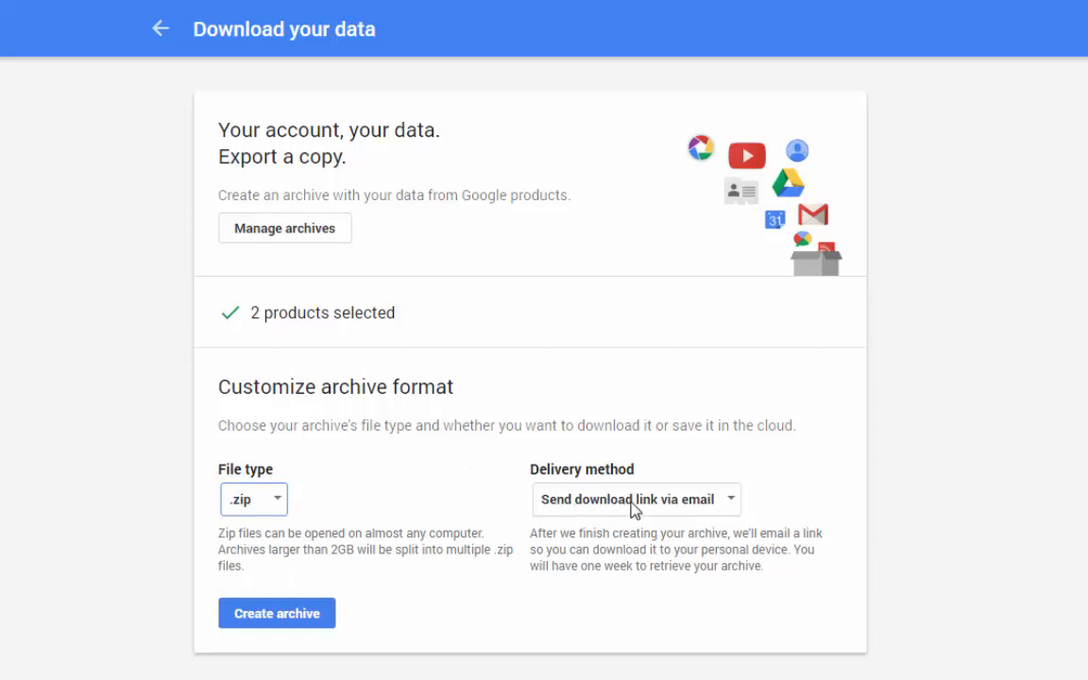
pyautogui.click(634, 499)
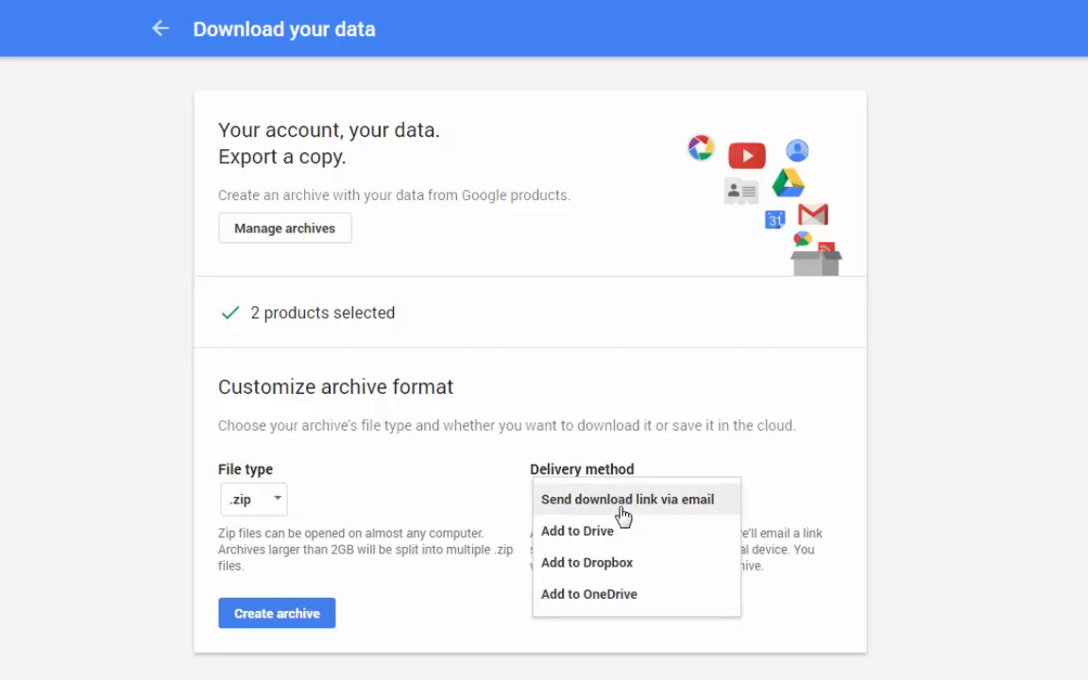
pyautogui.click(578, 528)
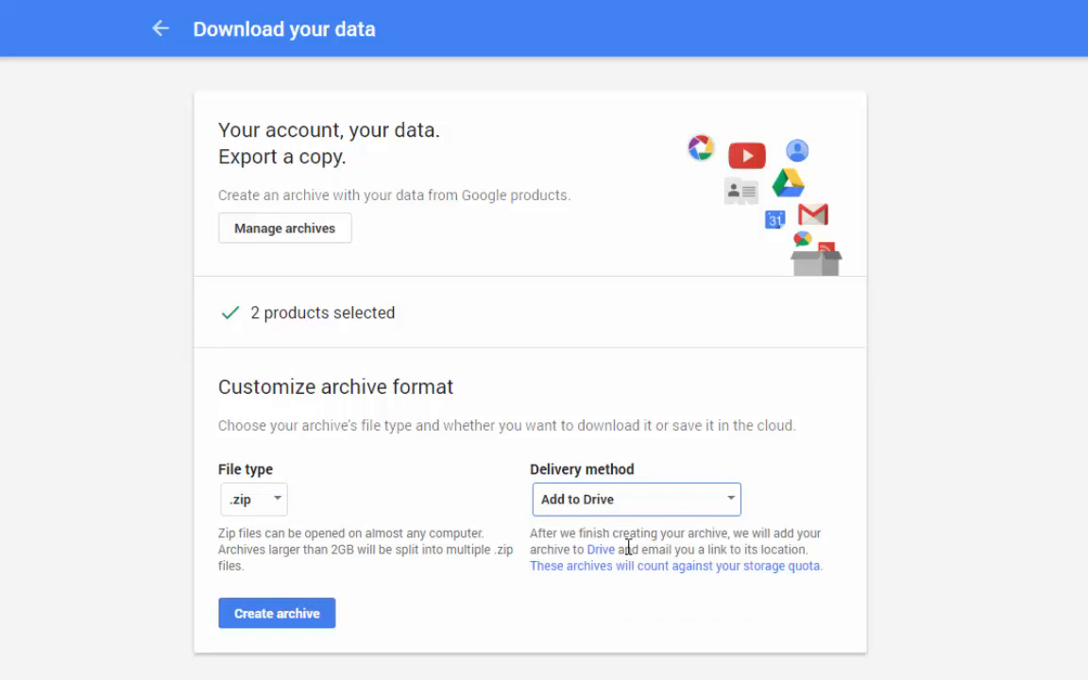
pyautogui.moveTo(491, 619)
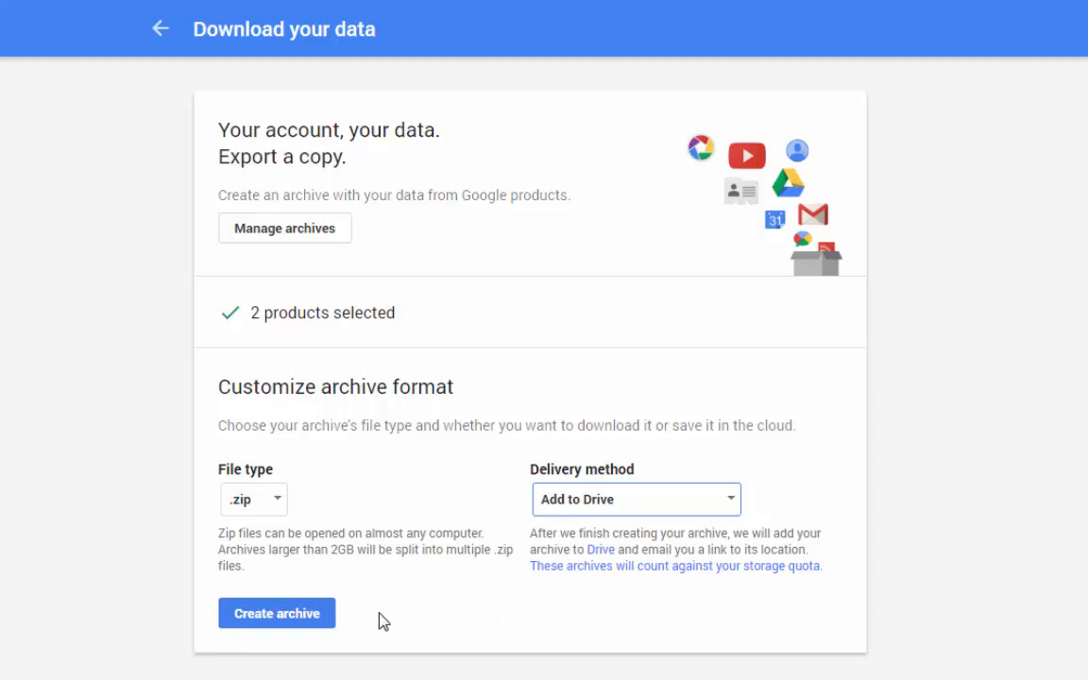
# Create the archive of the two selected products for delivery to Drive.
pyautogui.click(276, 612)
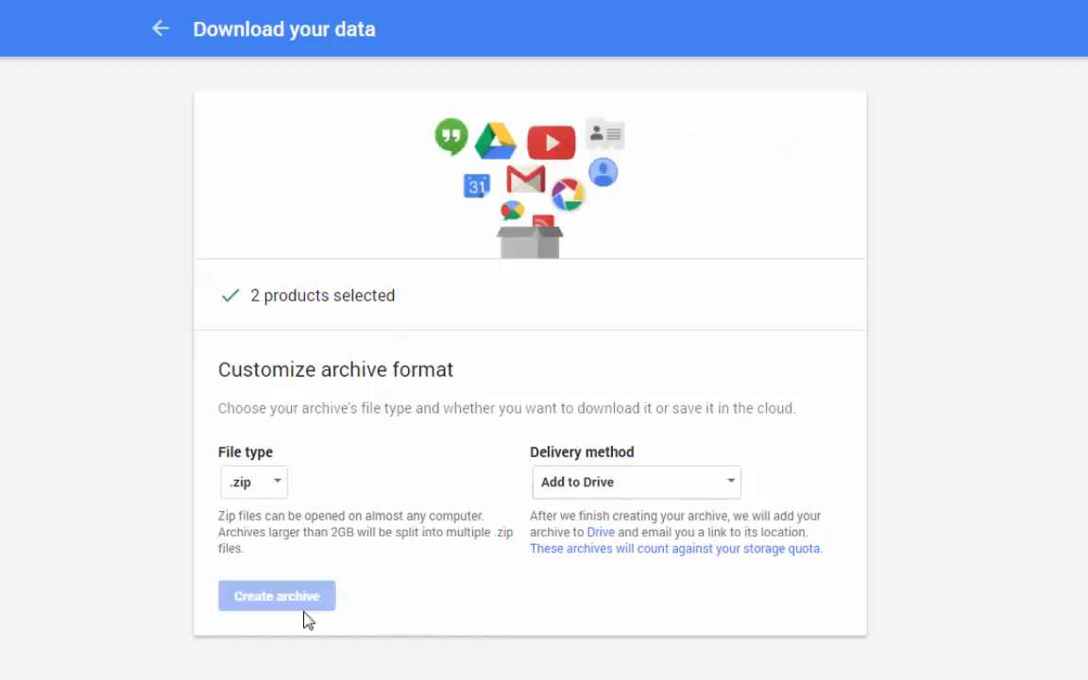
pyautogui.click(275, 597)
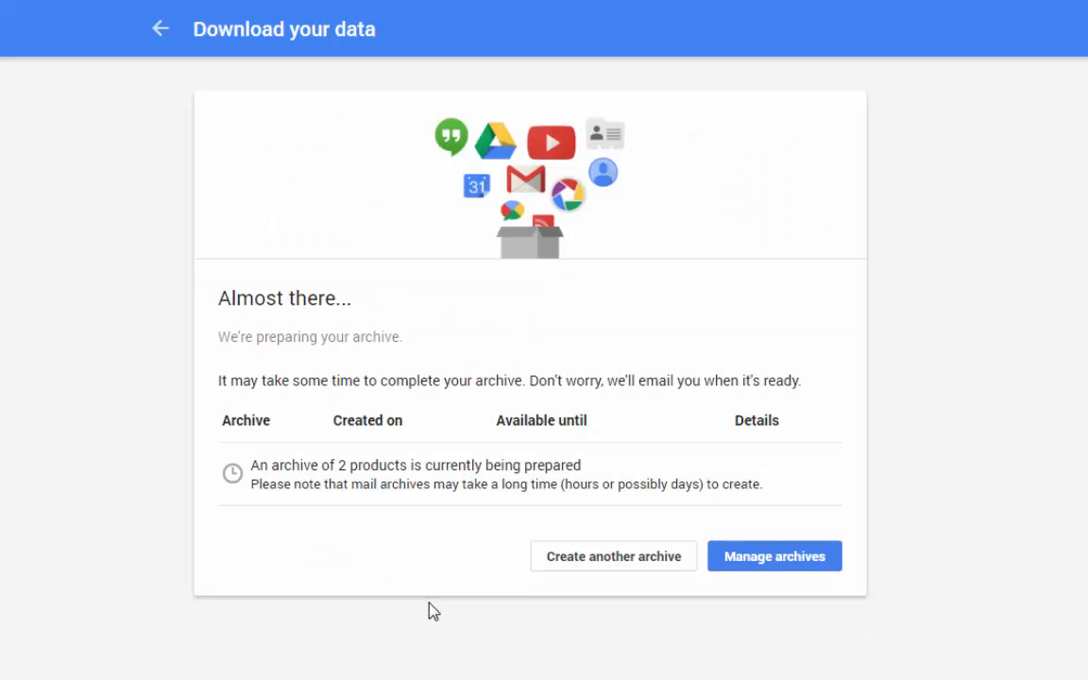
pyautogui.moveTo(396, 597)
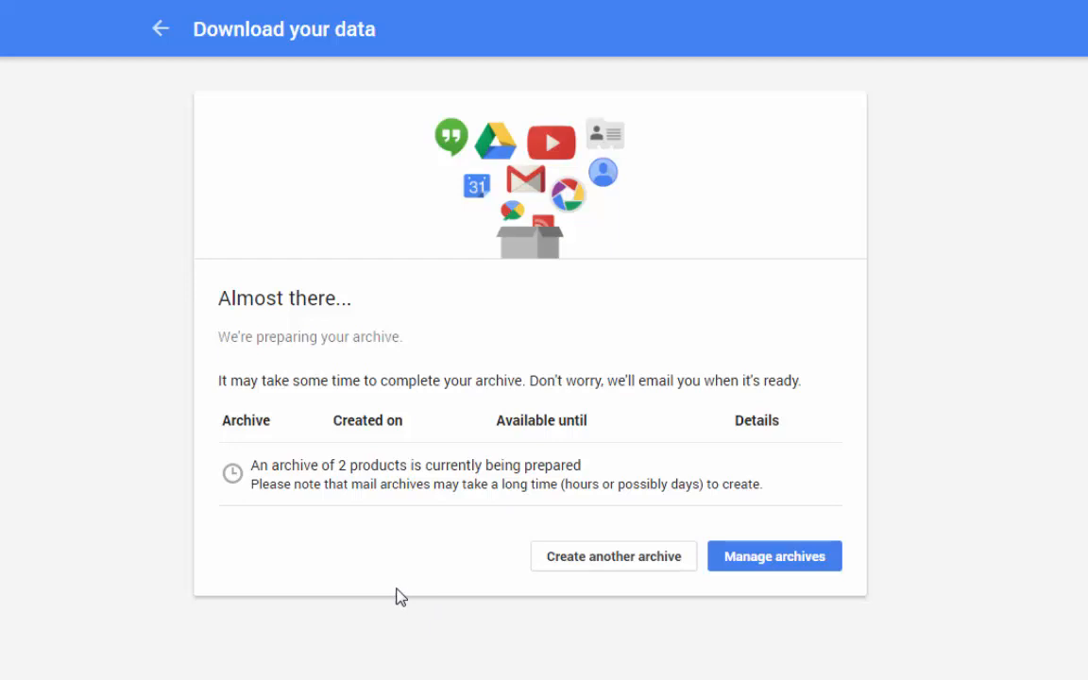
pyautogui.moveTo(140, 436)
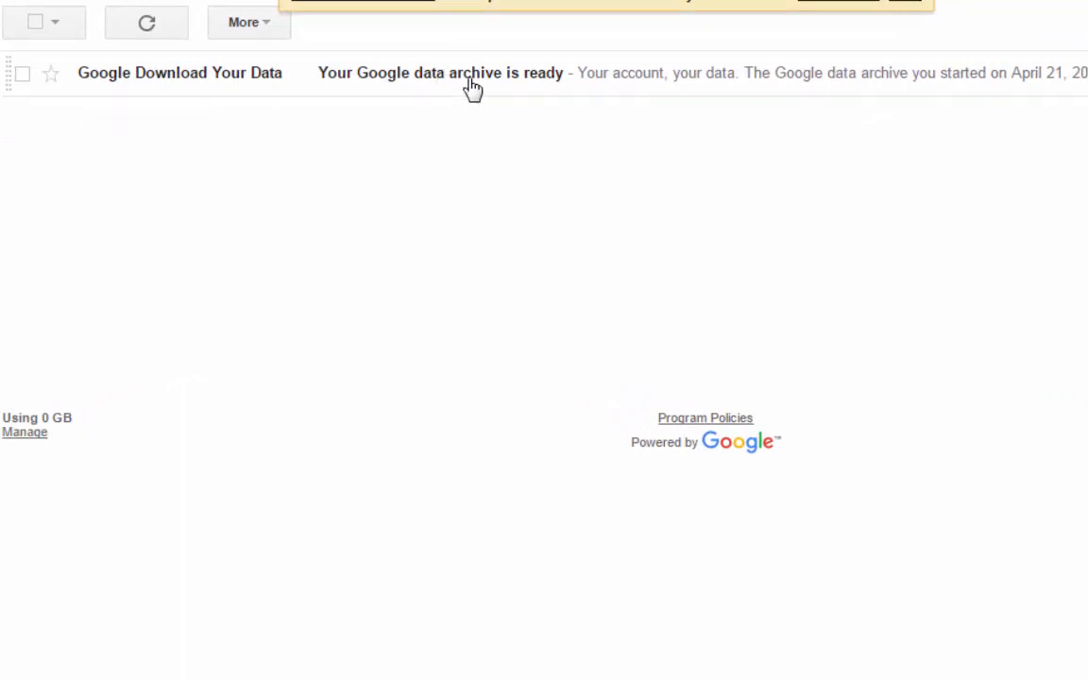
# View the 'Your Google data archive is ready' email down to its takeout zip attachment.
pyautogui.click(438, 72)
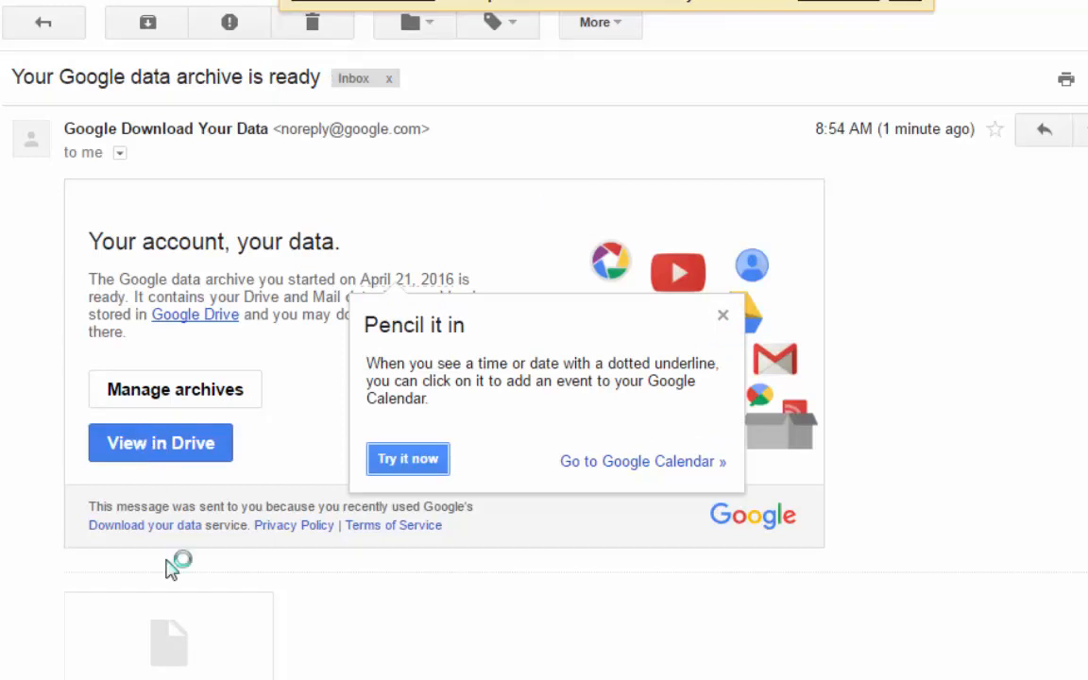
pyautogui.scroll(-3)
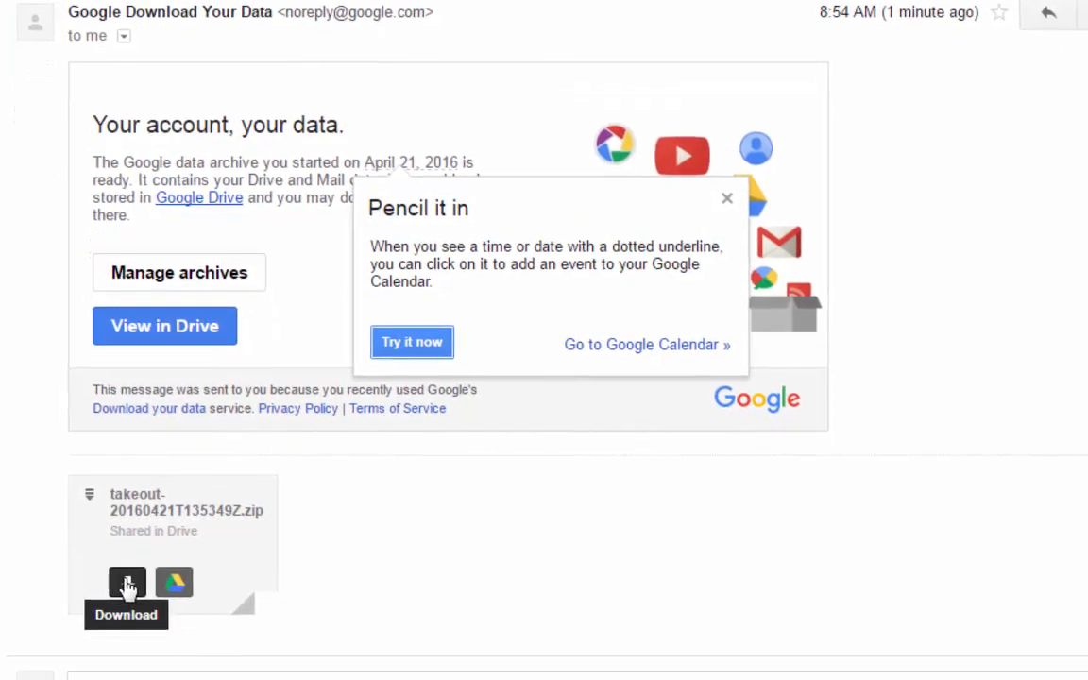
pyautogui.moveTo(167, 530)
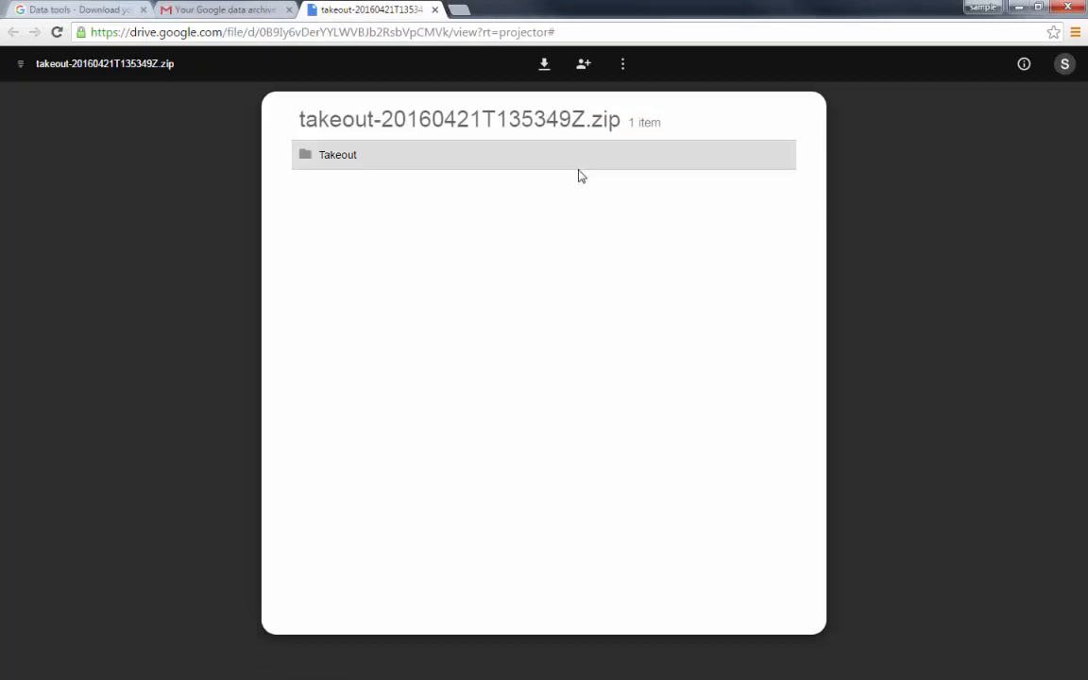
pyautogui.moveTo(472, 274)
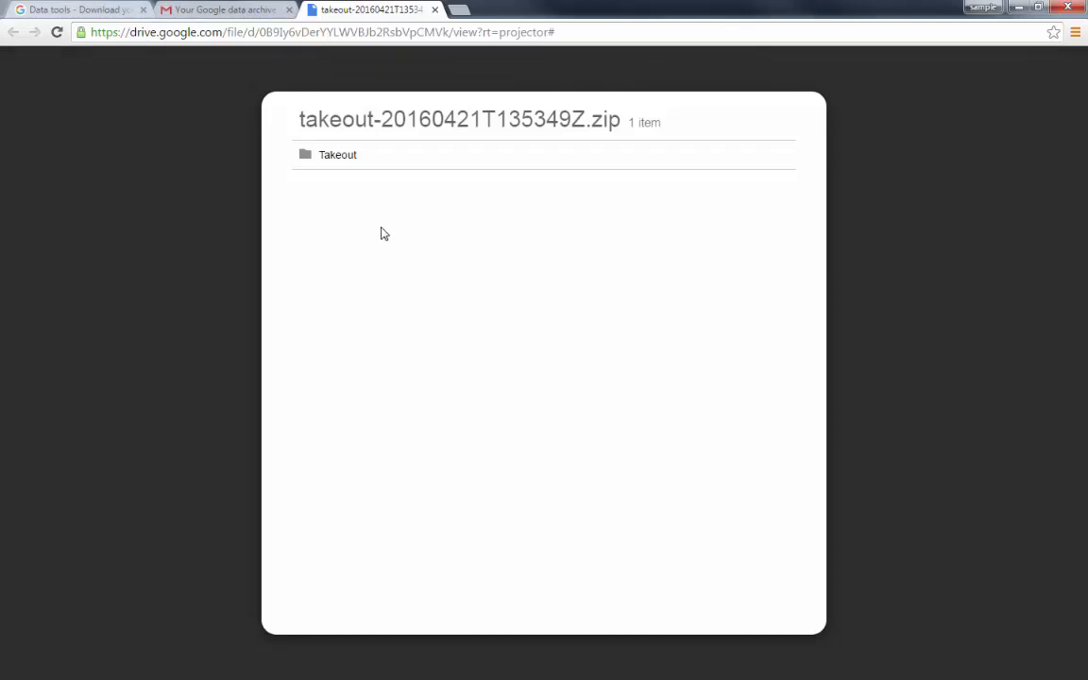
pyautogui.moveTo(333, 170)
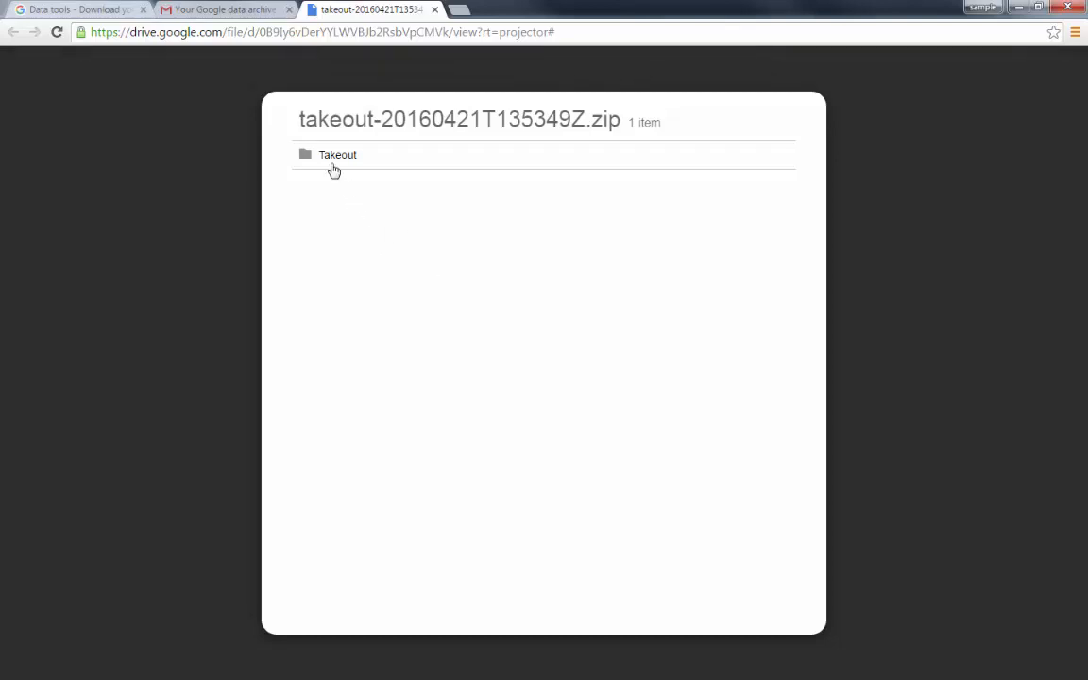
pyautogui.doubleClick(336, 155)
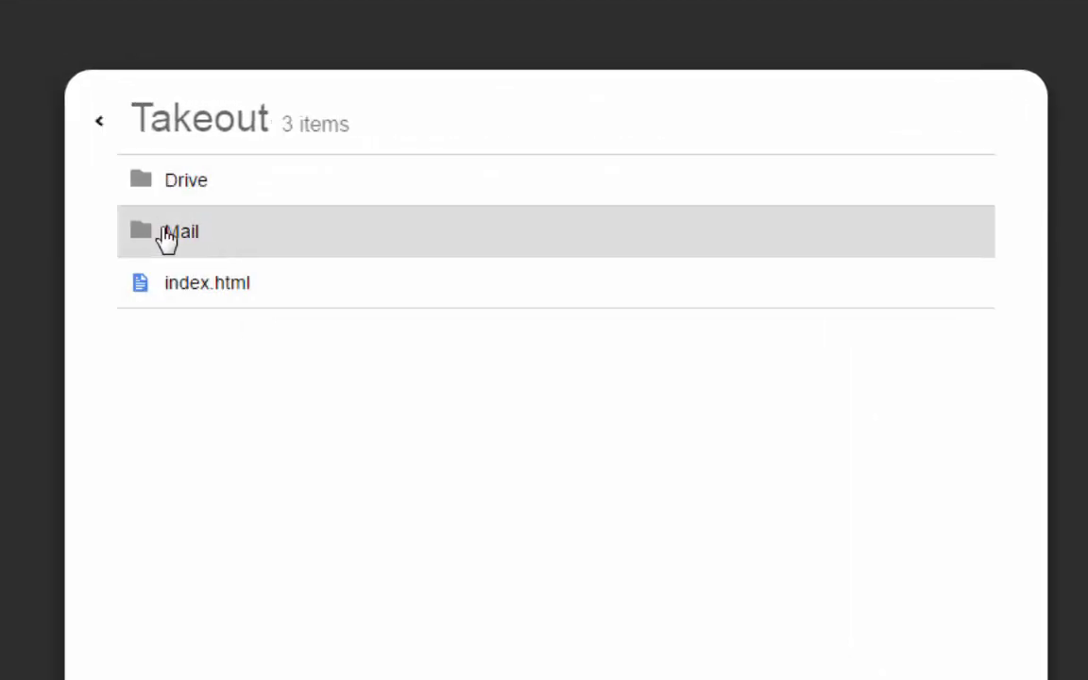
pyautogui.moveTo(193, 181)
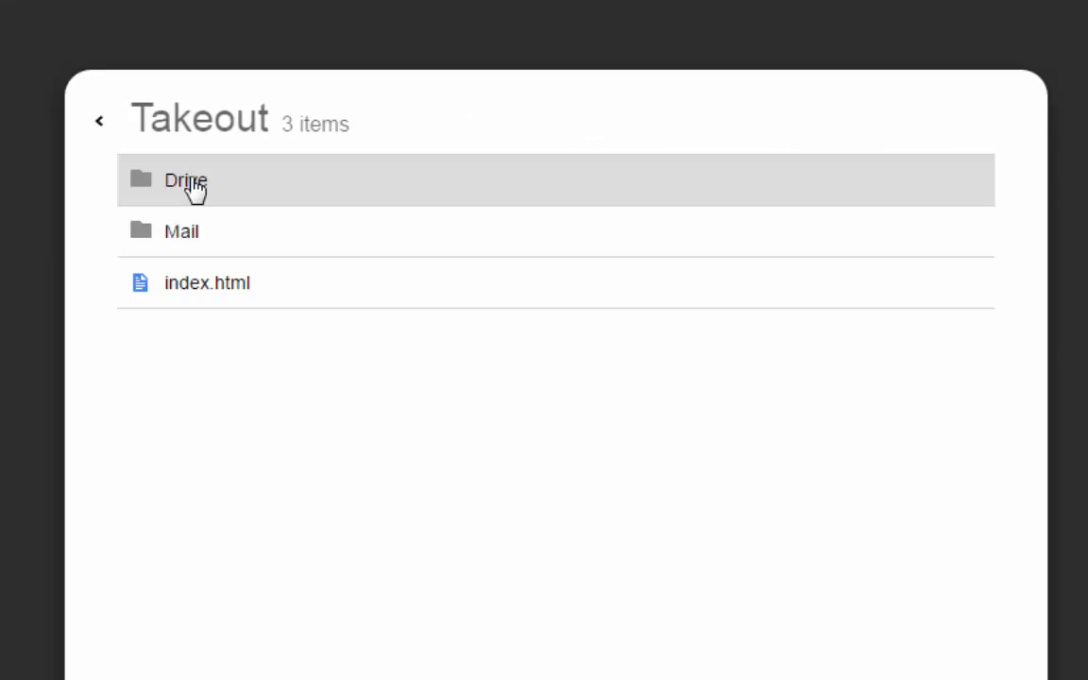
pyautogui.doubleClick(185, 179)
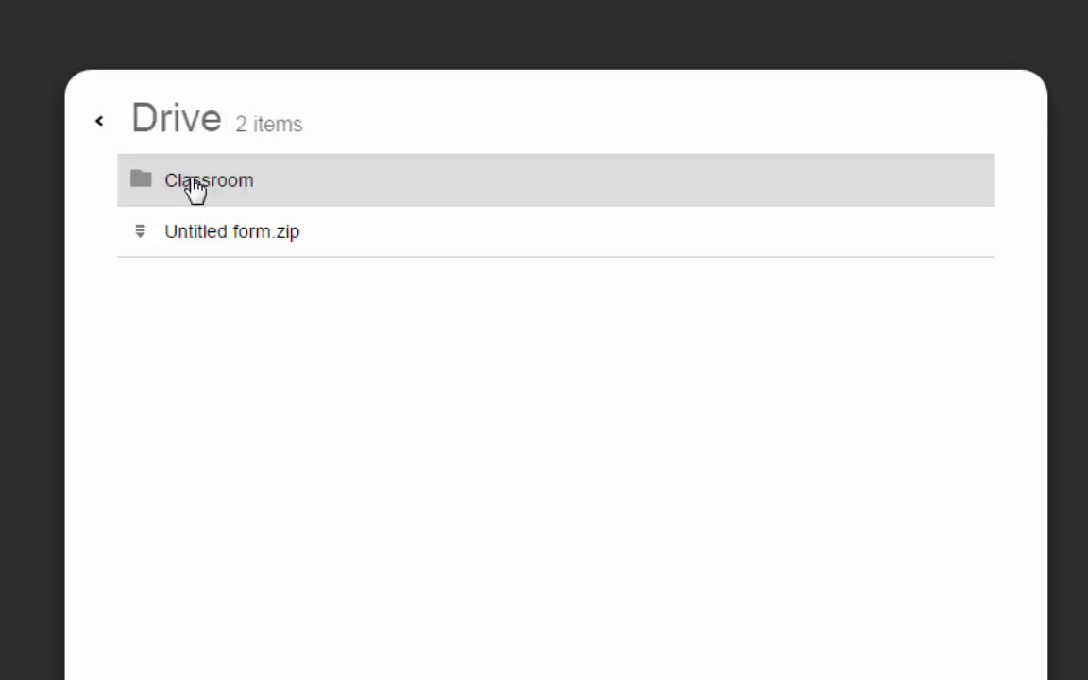
pyautogui.moveTo(216, 191)
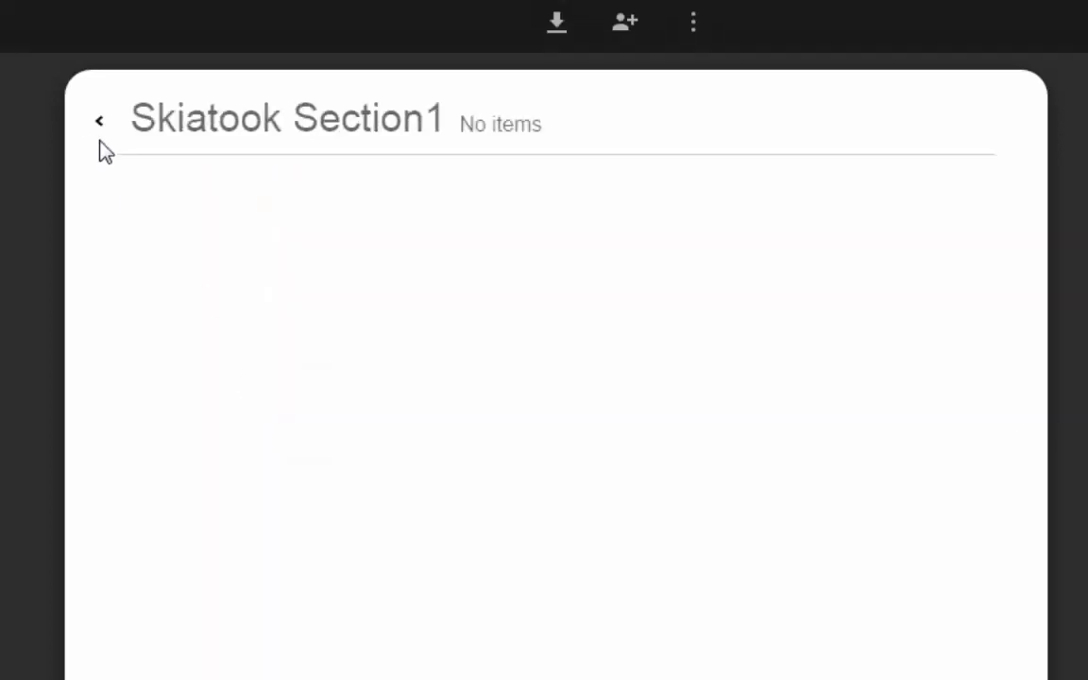
pyautogui.click(100, 120)
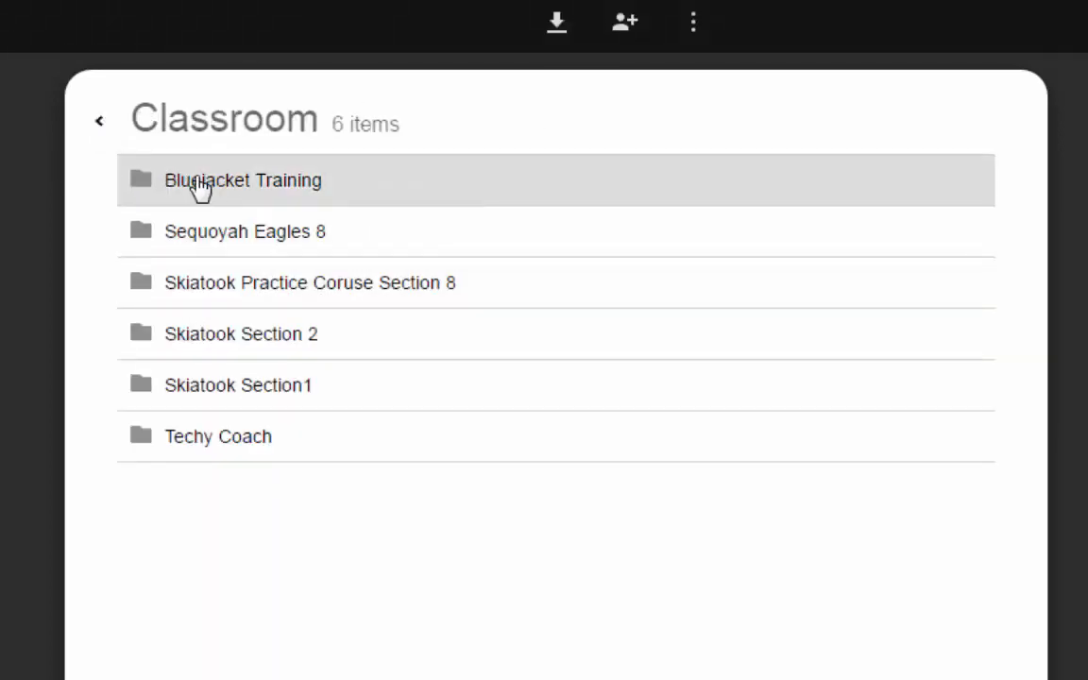
pyautogui.click(98, 120)
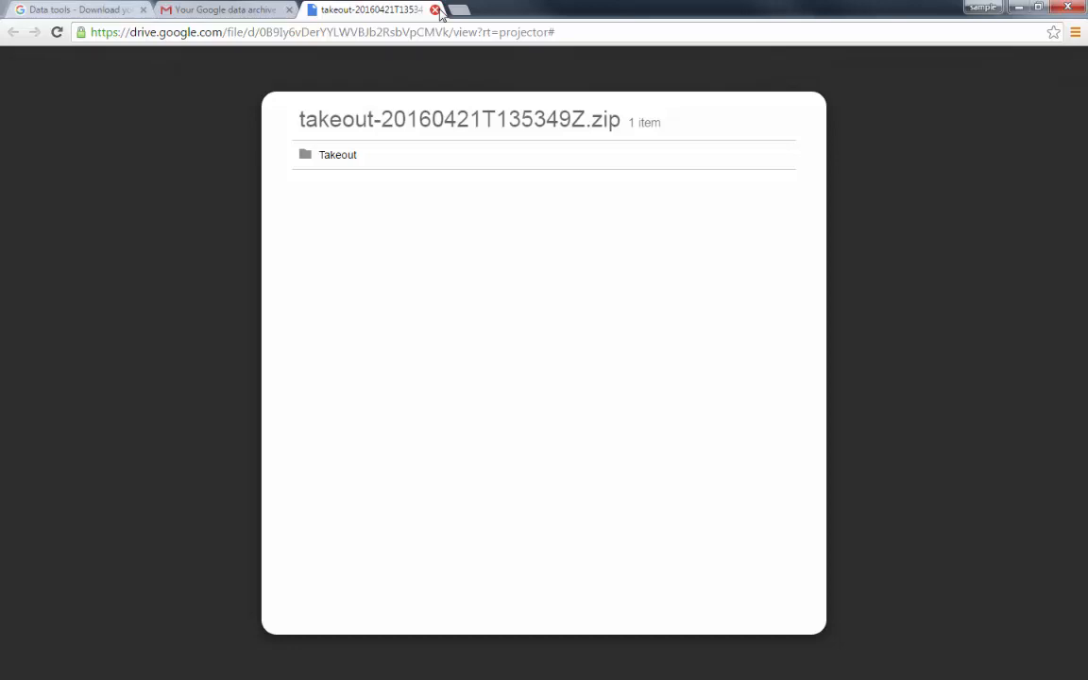
# Close the archive preview and download the takeout zip attachment from the email.
pyautogui.click(435, 9)
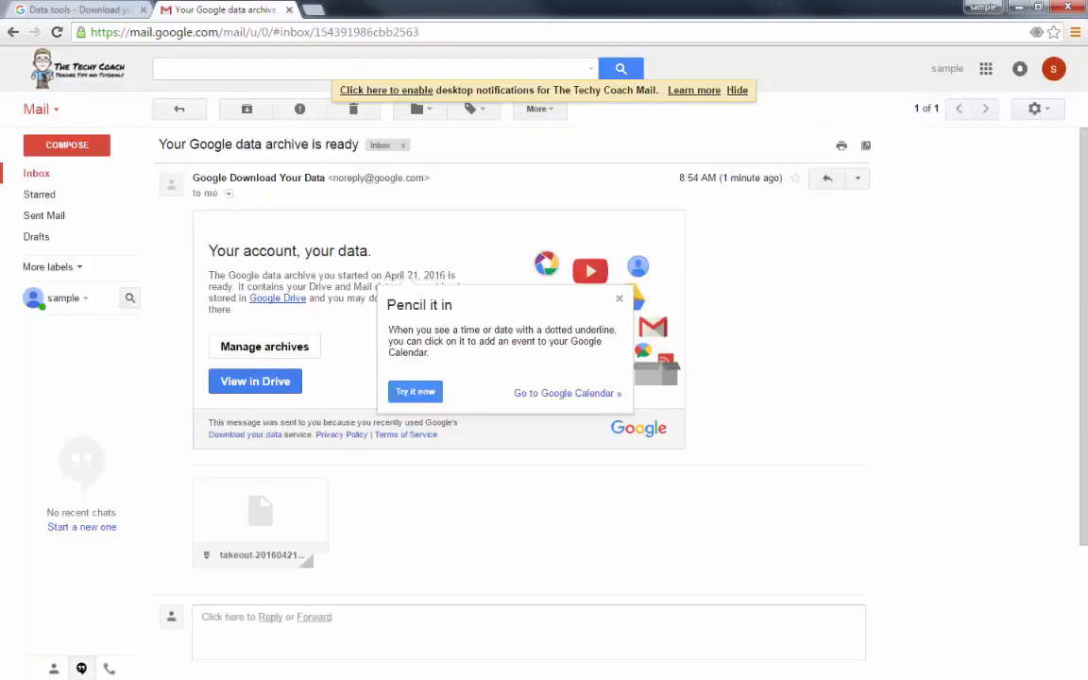
pyautogui.moveTo(196, 550)
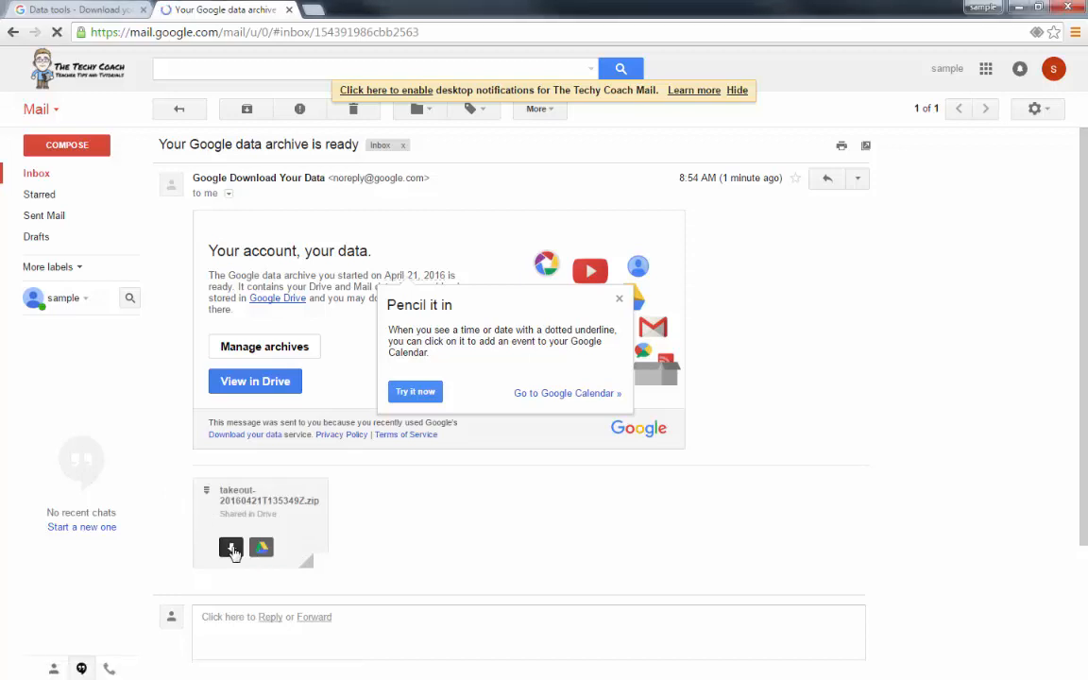
pyautogui.click(231, 547)
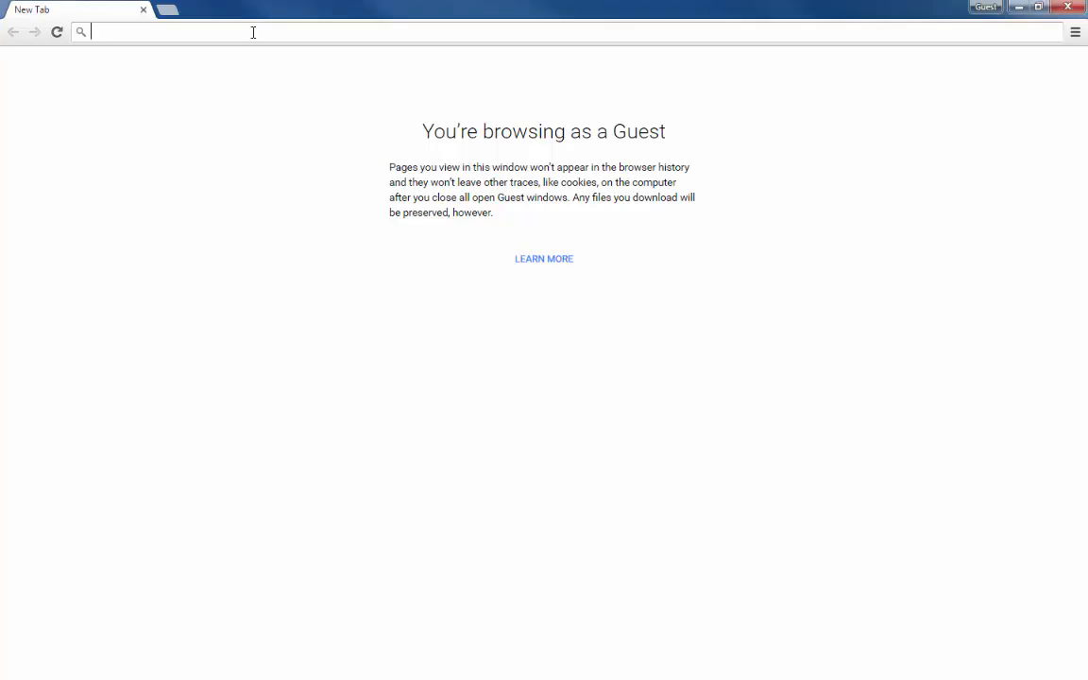
# Go to google.com and sign in to the new Google account.
pyautogui.write('www.google.com/?gws_rd=ssl')
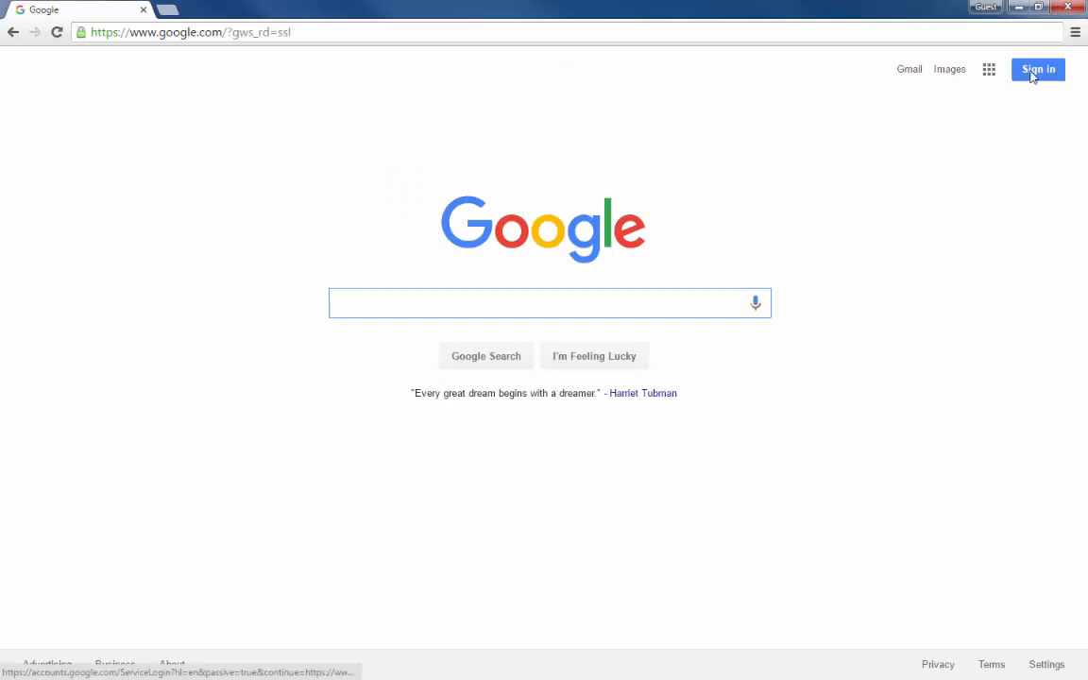
pyautogui.click(1036, 68)
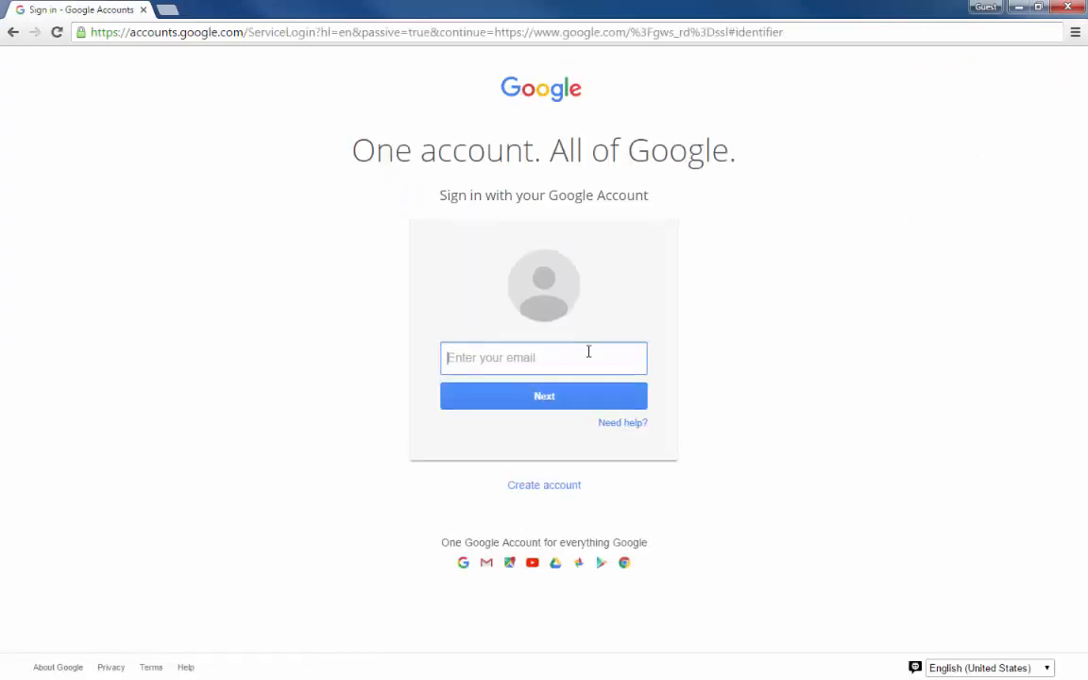
pyautogui.click(544, 357)
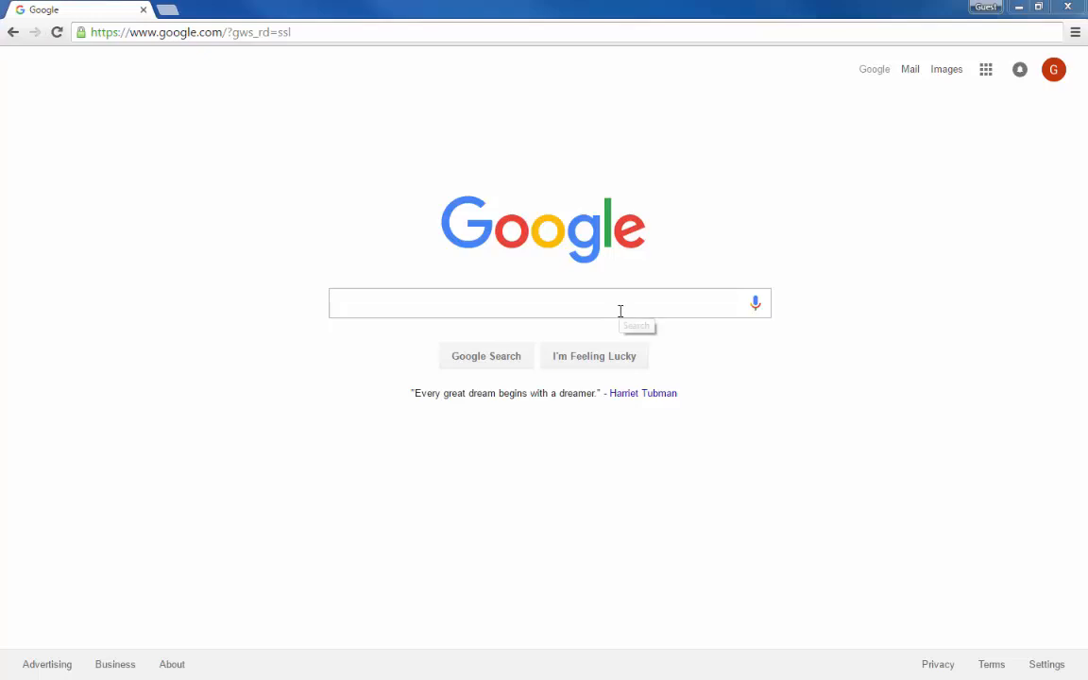
# Open this account's Google Drive from the apps grid and dismiss the welcome tour.
pyautogui.click(986, 68)
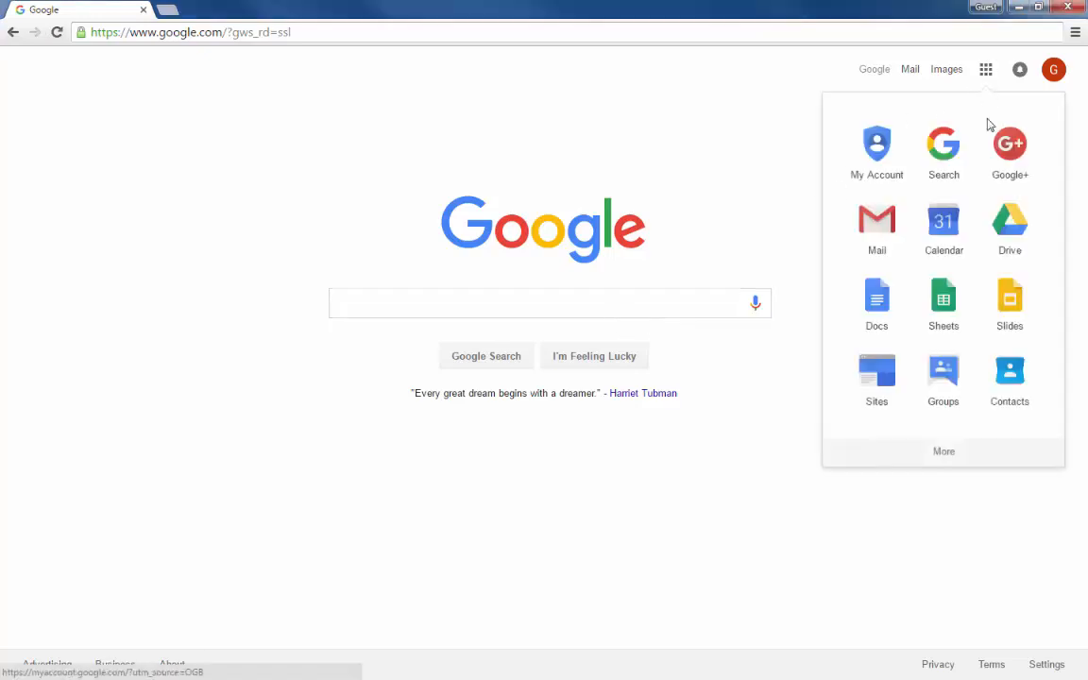
pyautogui.click(1009, 223)
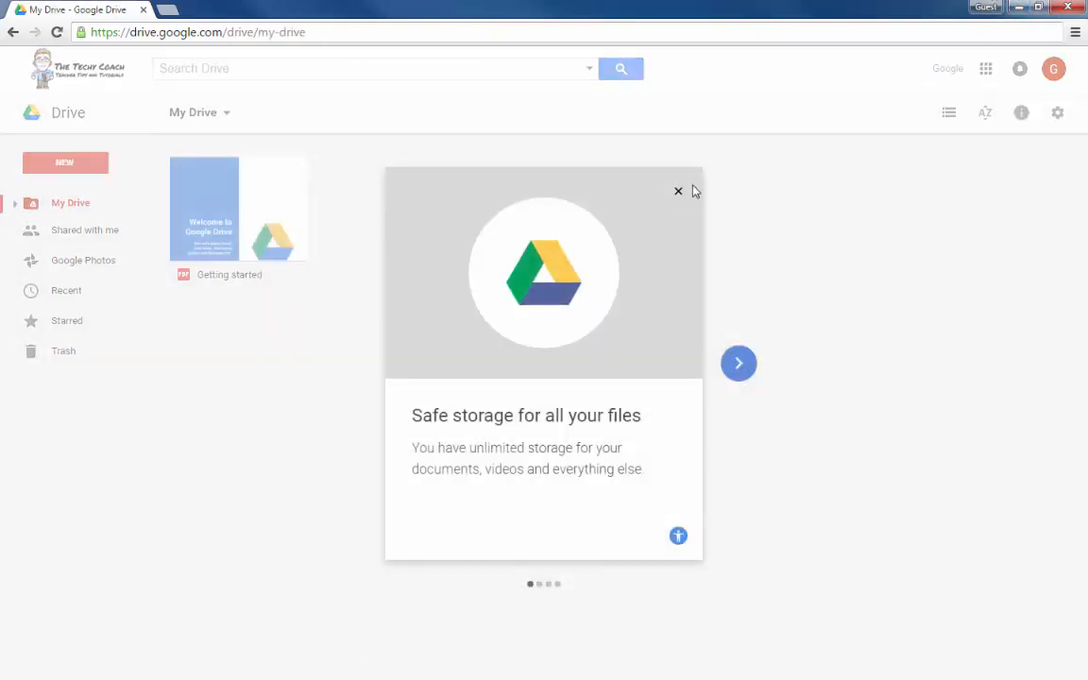
pyautogui.click(676, 191)
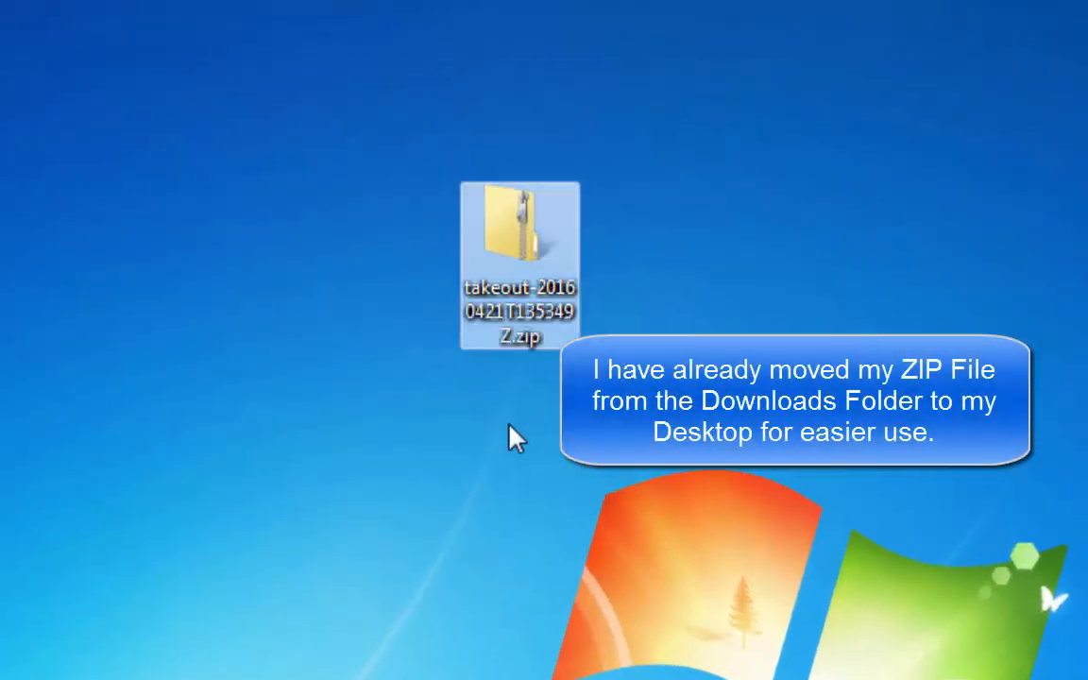
pyautogui.moveTo(551, 283)
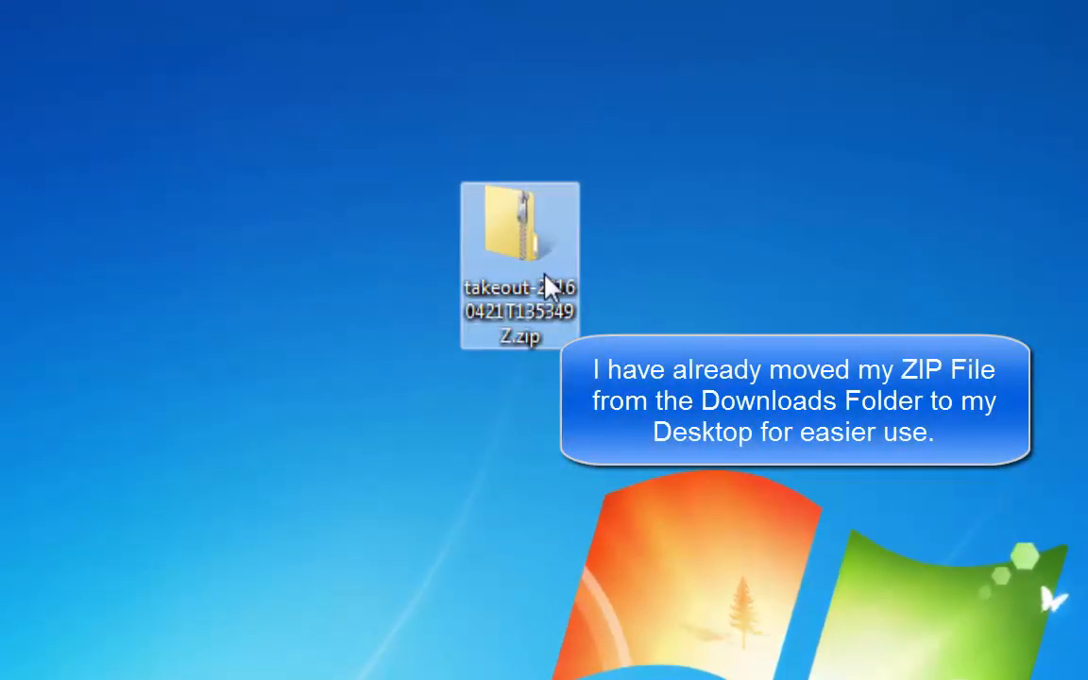
# Choose Extract All on the takeout zip on the desktop.
pyautogui.rightClick(519, 265)
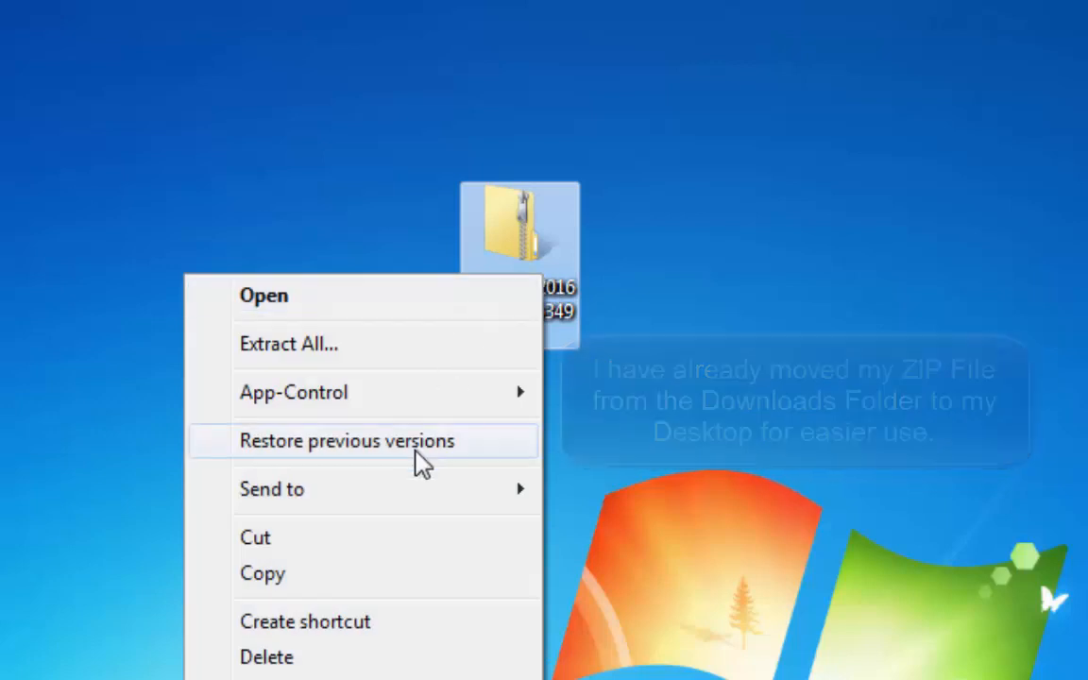
pyautogui.moveTo(395, 357)
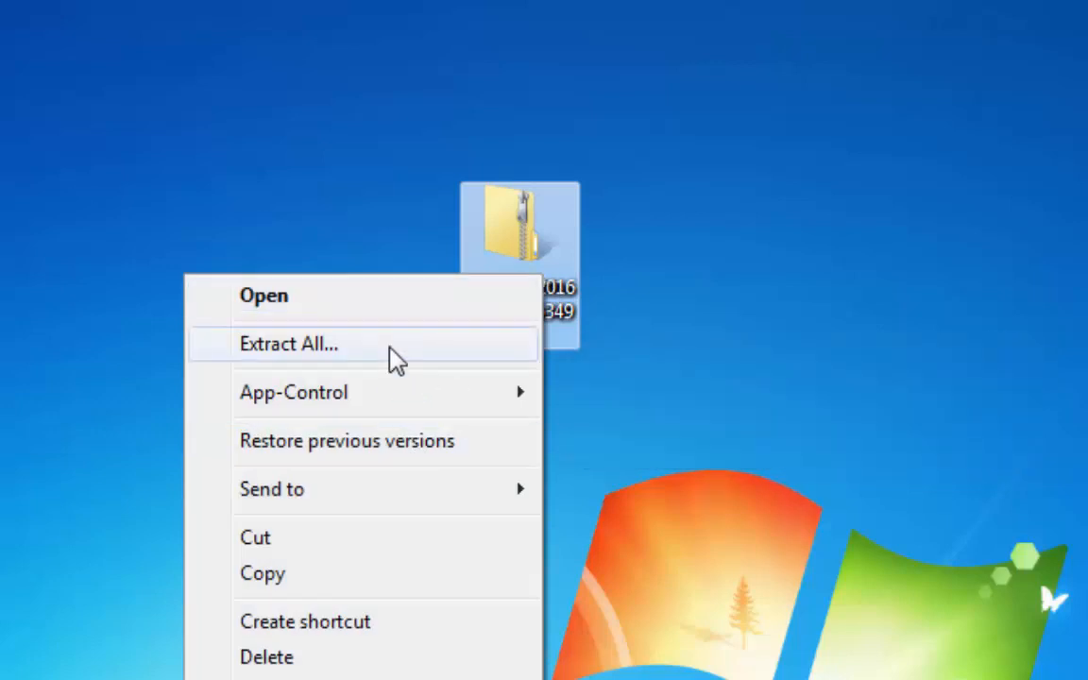
pyautogui.click(288, 344)
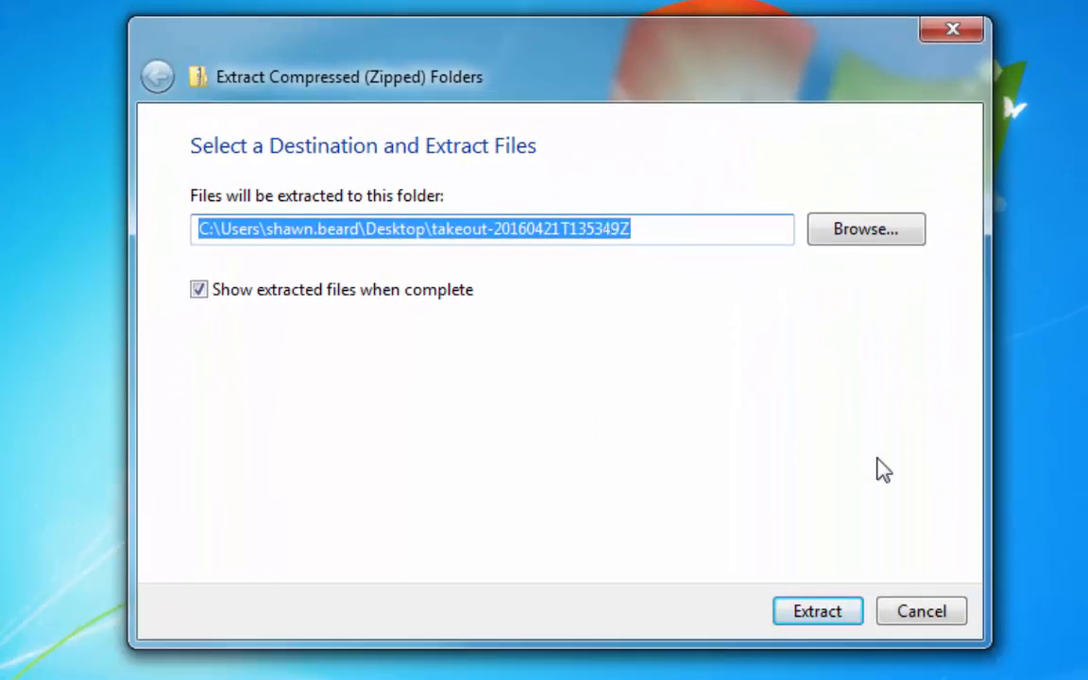
# Extract the takeout zip into a new 'google drive' folder on the Desktop.
pyautogui.click(865, 228)
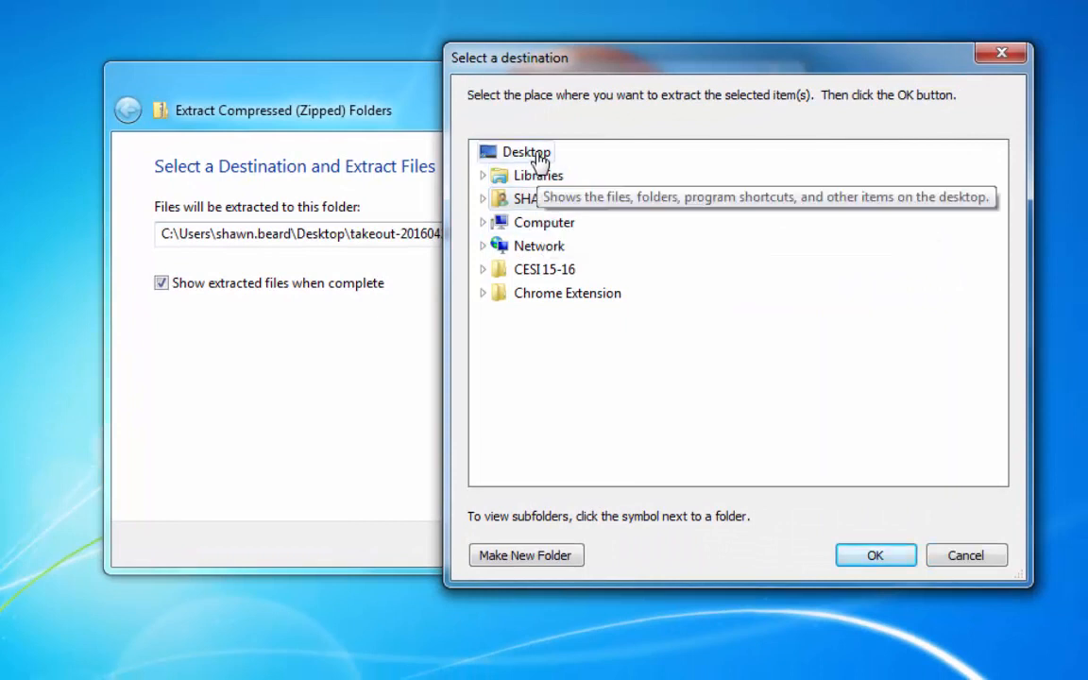
pyautogui.click(525, 555)
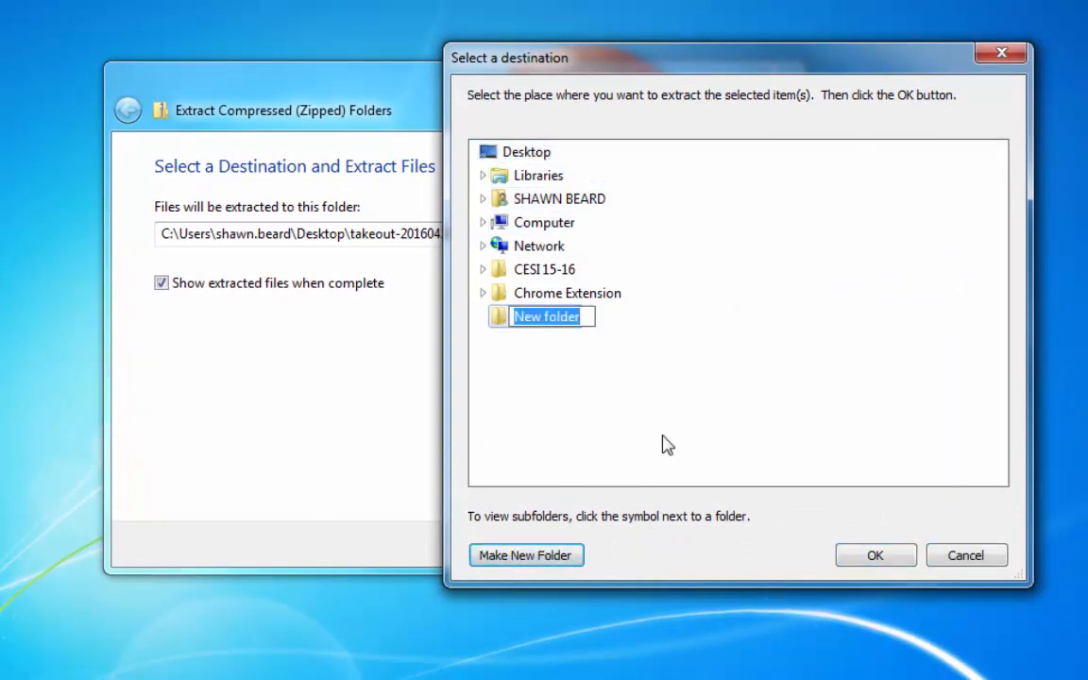
pyautogui.write('google drive')
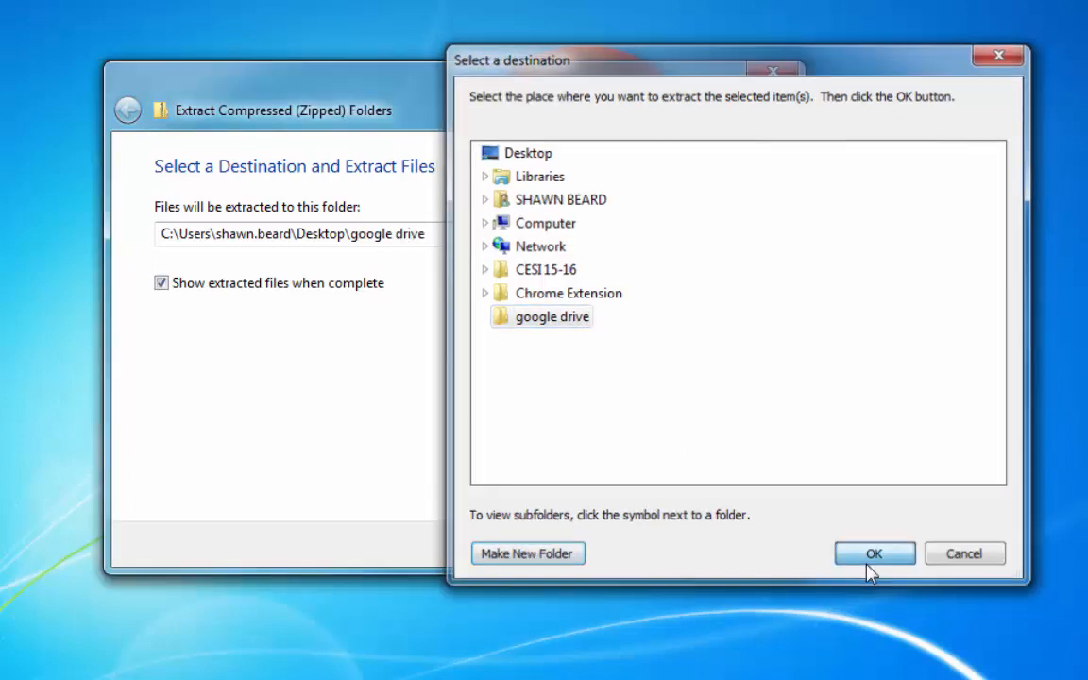
pyautogui.click(872, 553)
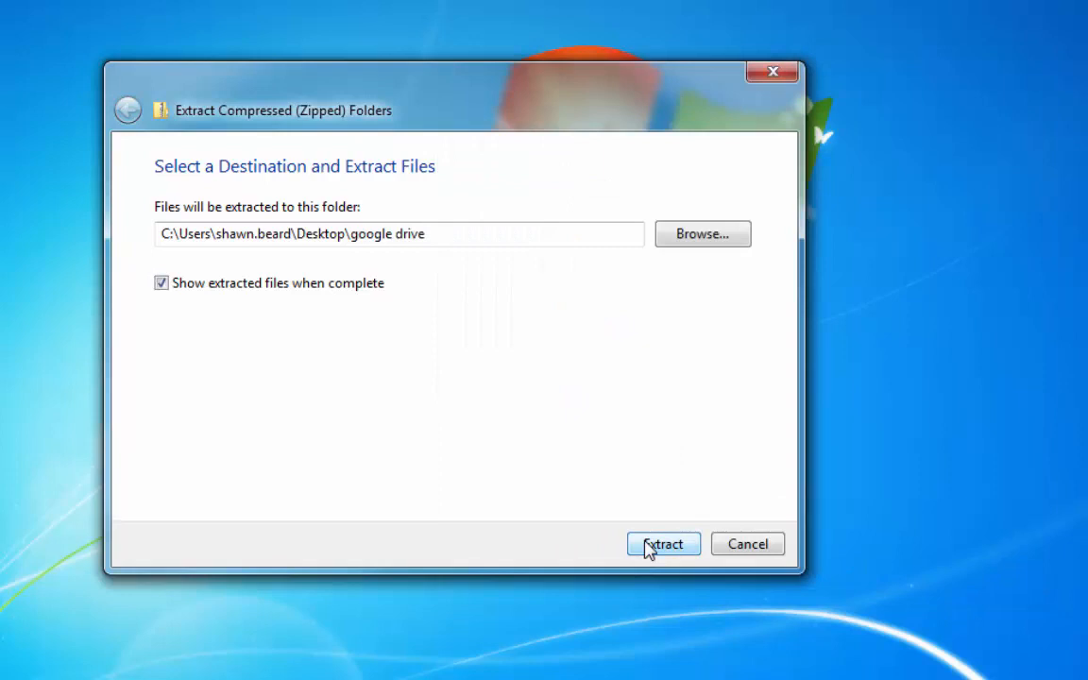
pyautogui.click(662, 544)
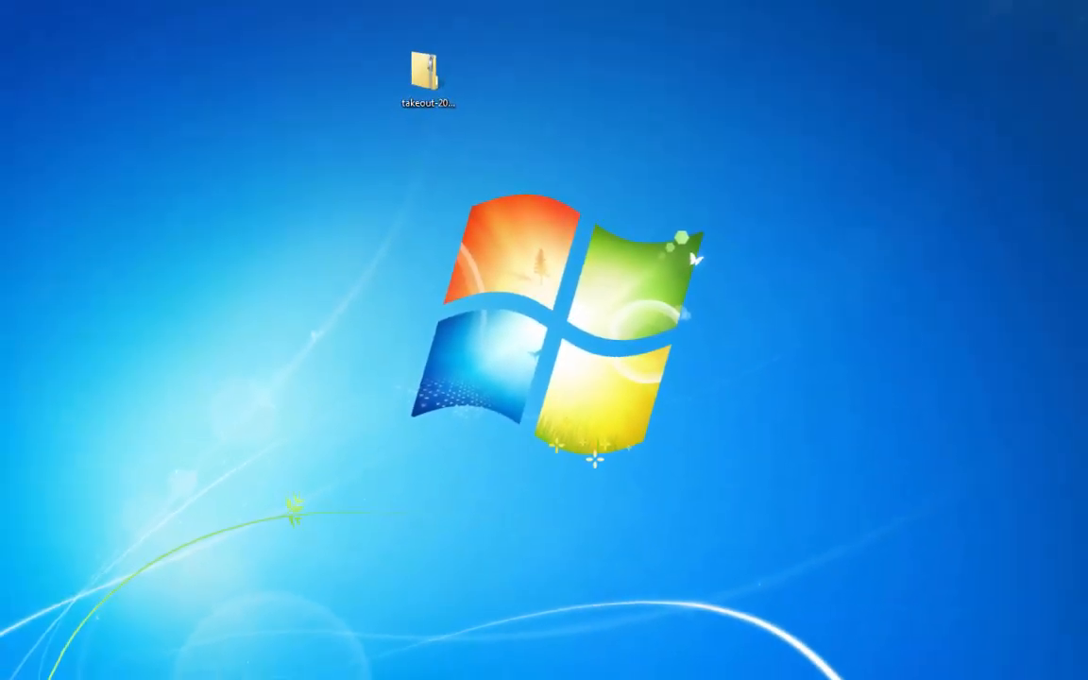
# Browse the extracted google drive folder through Takeout and Drive into Classroom's class folders.
pyautogui.doubleClick(426, 66)
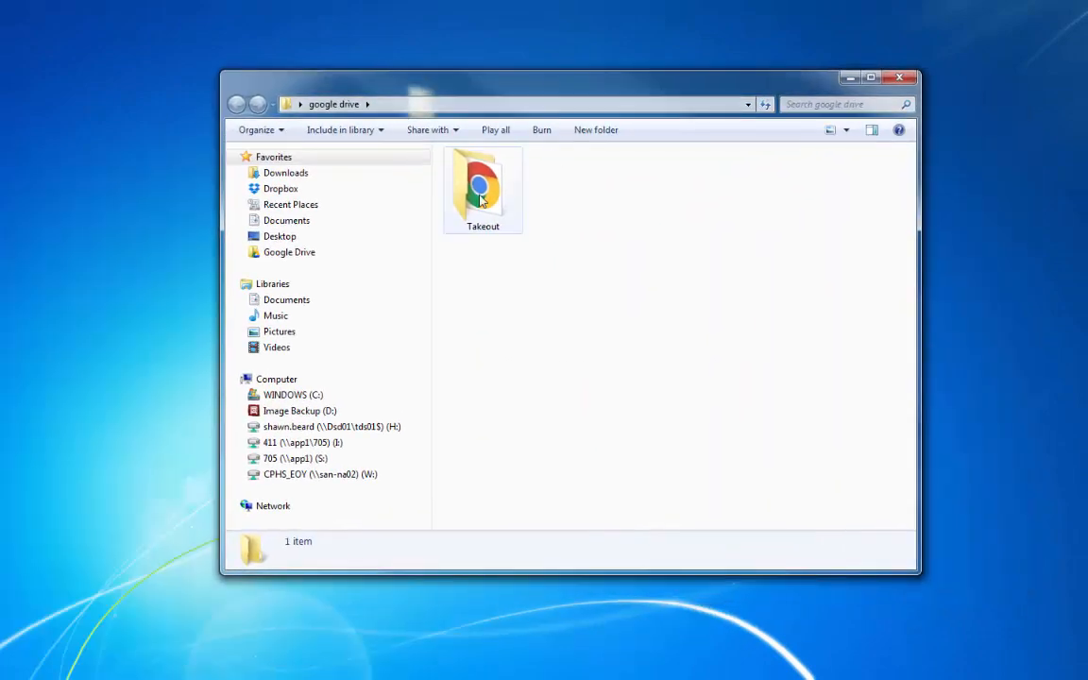
pyautogui.doubleClick(483, 187)
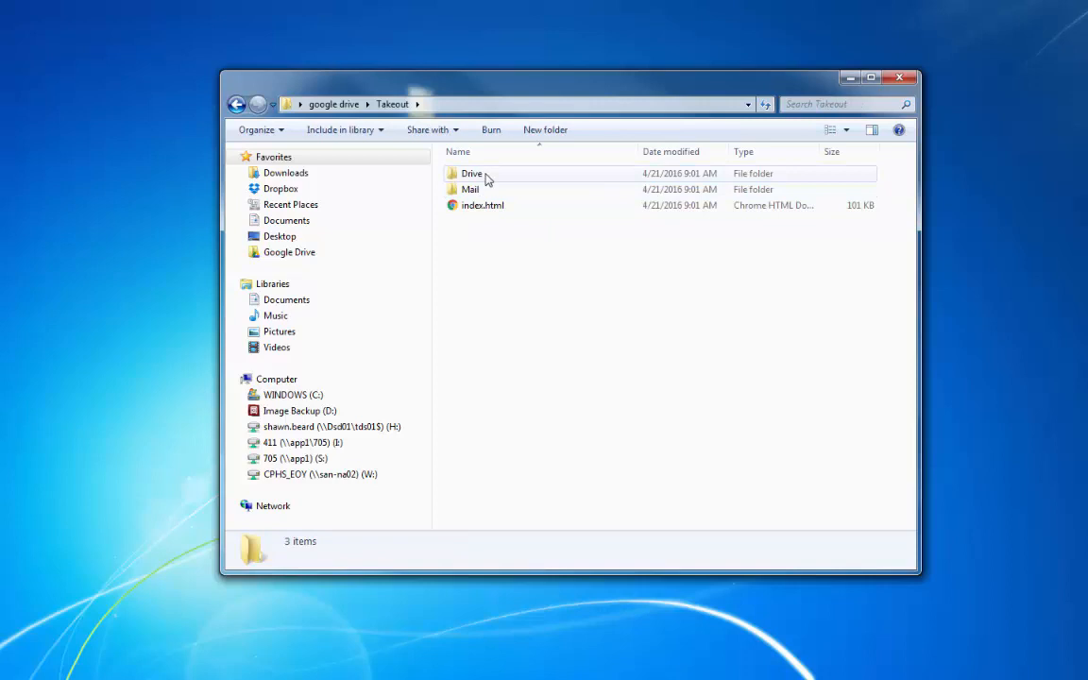
pyautogui.doubleClick(472, 174)
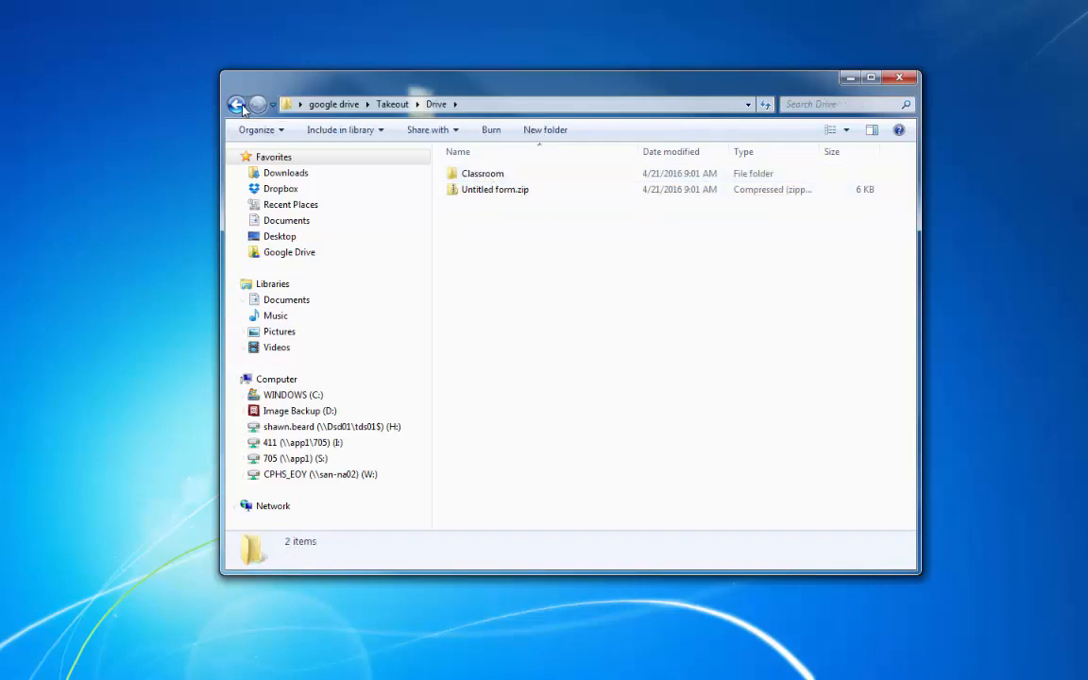
pyautogui.doubleClick(483, 174)
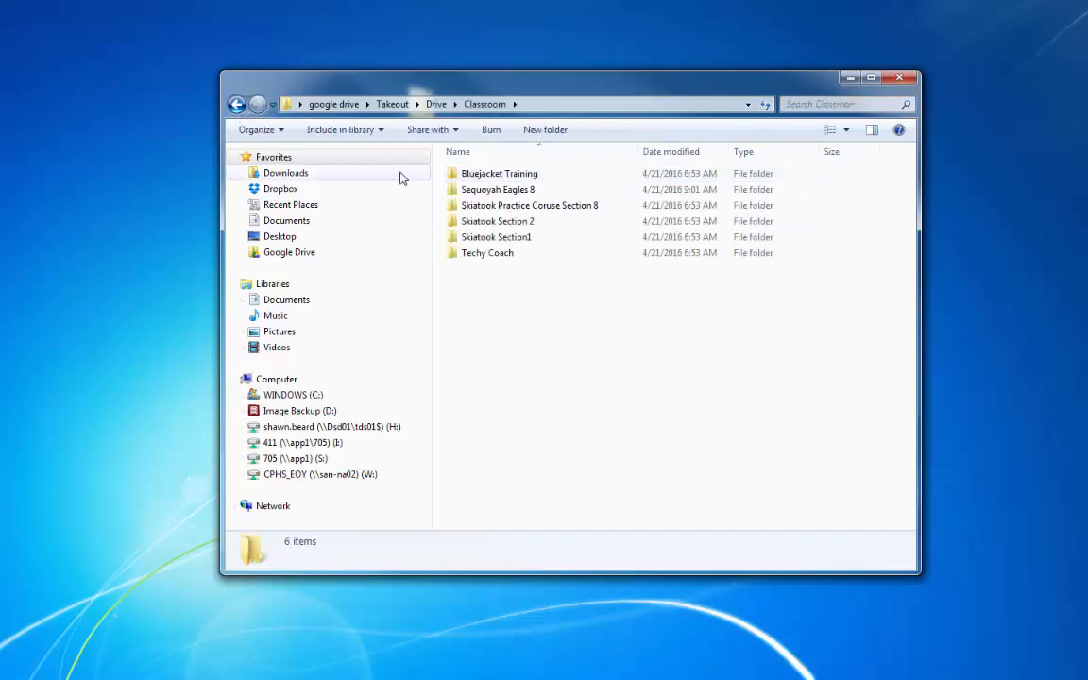
pyautogui.click(238, 104)
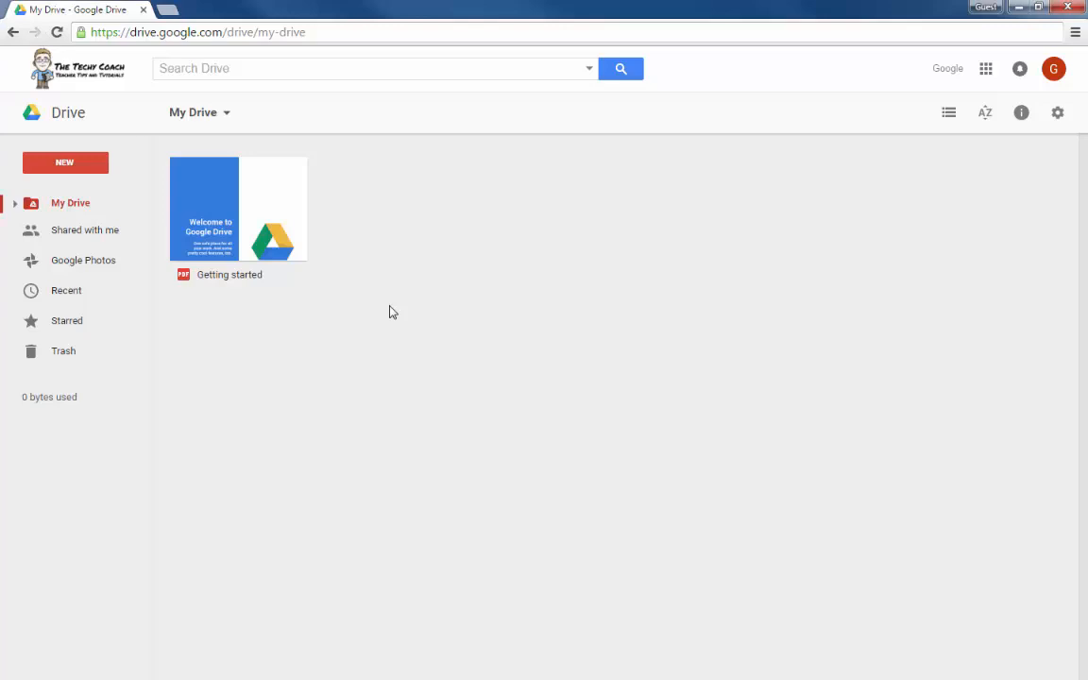
pyautogui.moveTo(85, 189)
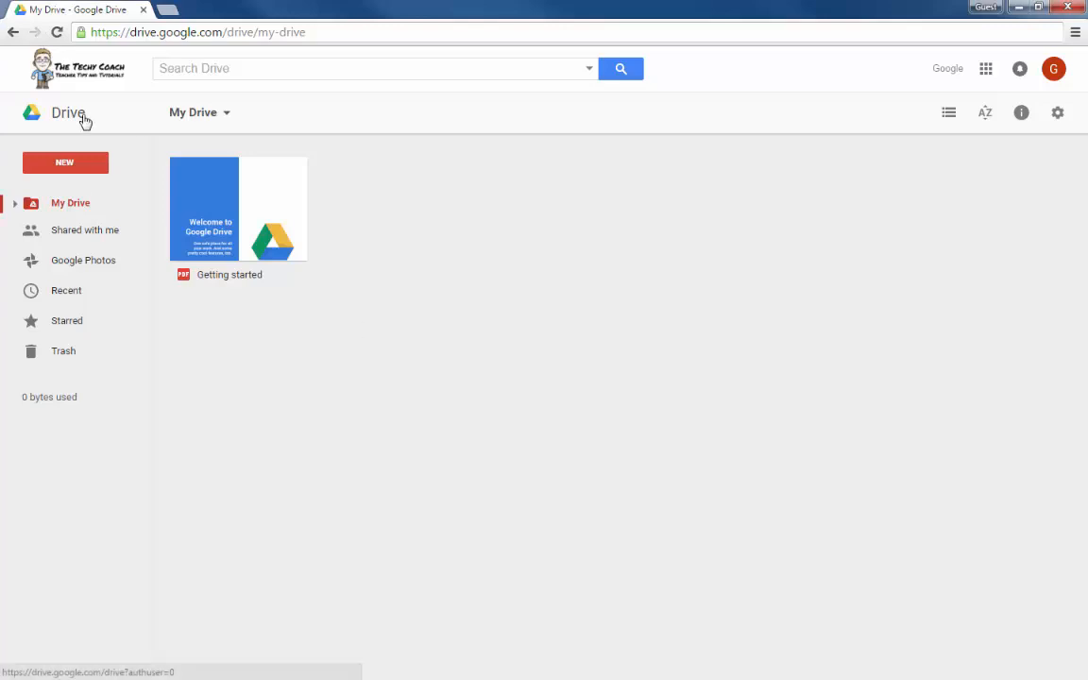
# Enable 'Convert uploaded files to Google Docs editor format' in Drive Settings and confirm with Done.
pyautogui.click(1058, 114)
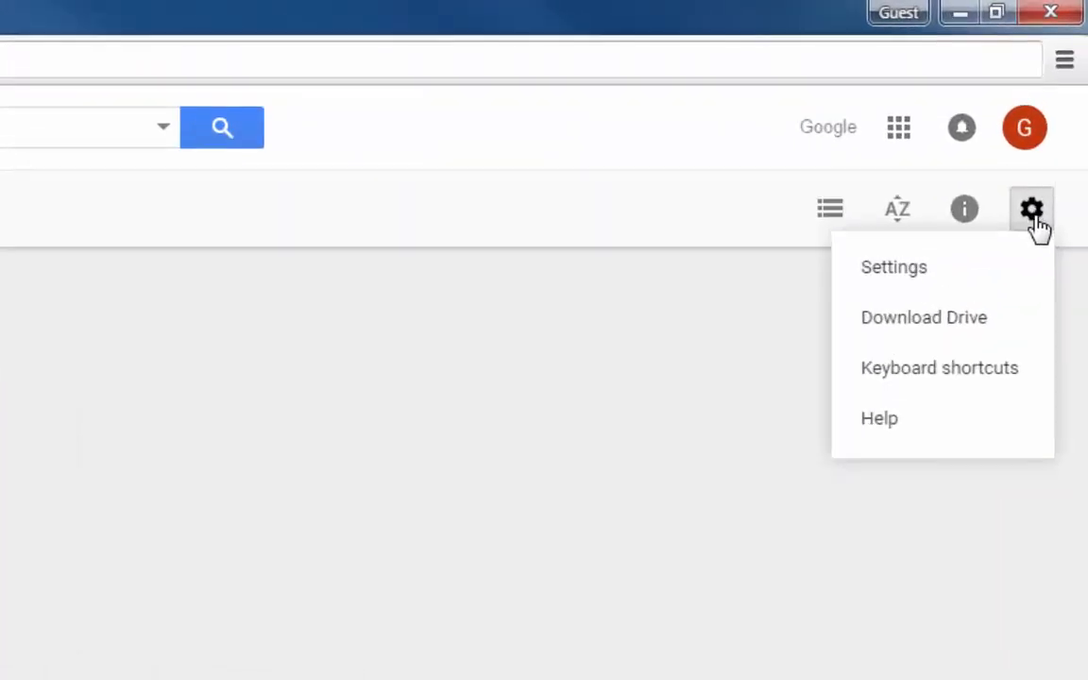
pyautogui.moveTo(966, 268)
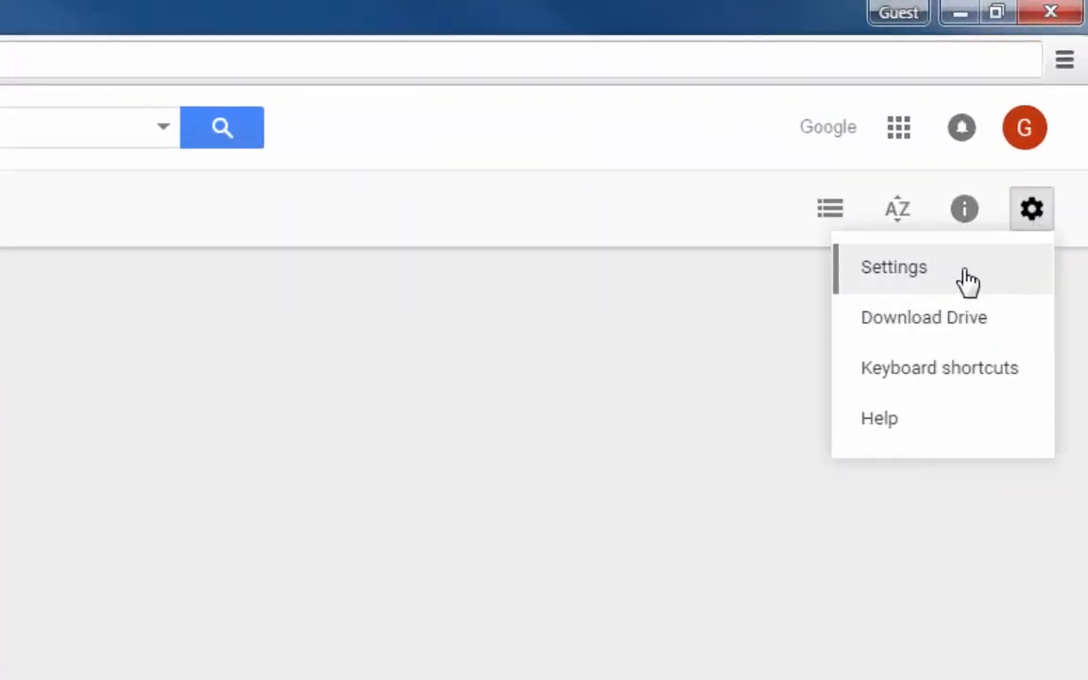
pyautogui.click(892, 266)
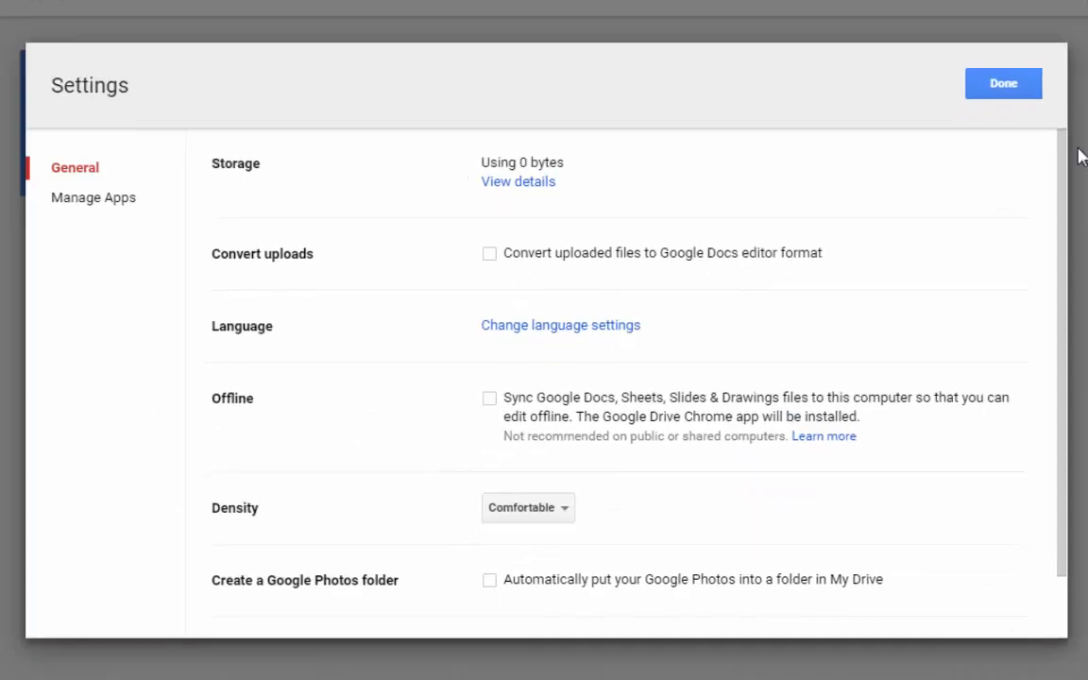
pyautogui.moveTo(525, 283)
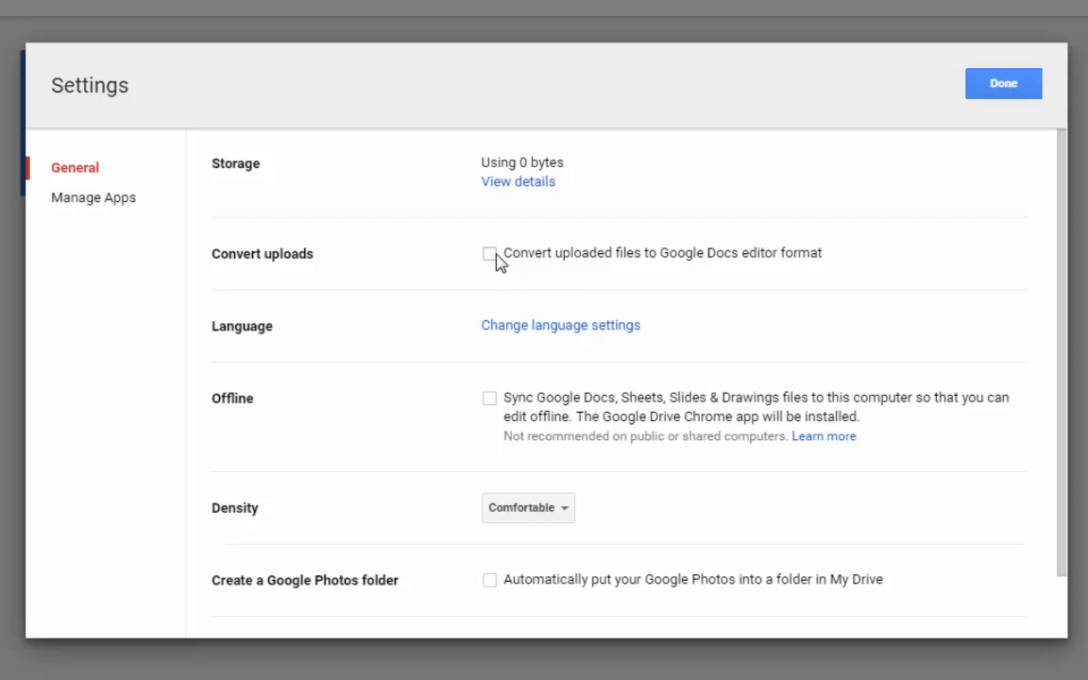
pyautogui.click(489, 253)
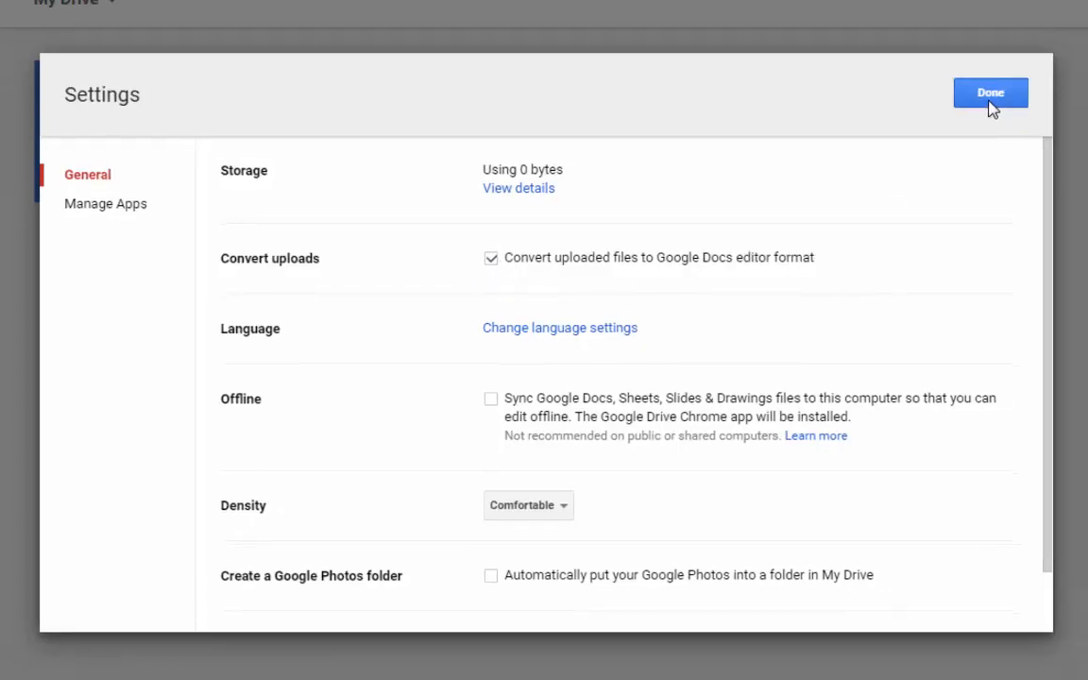
pyautogui.click(989, 92)
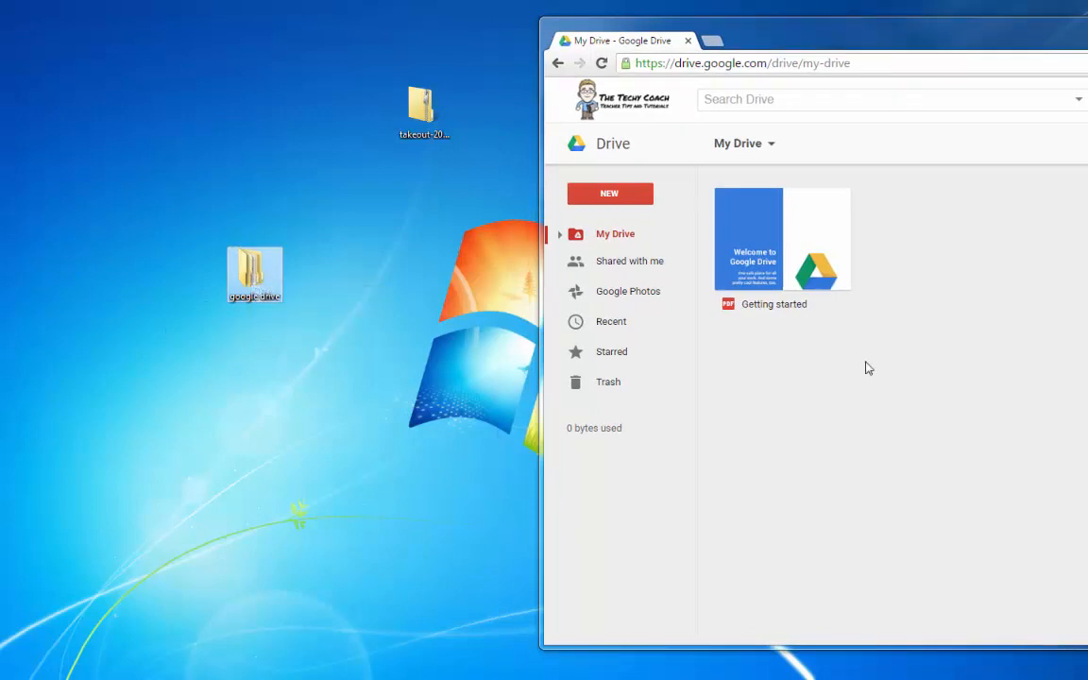
pyautogui.moveTo(263, 276)
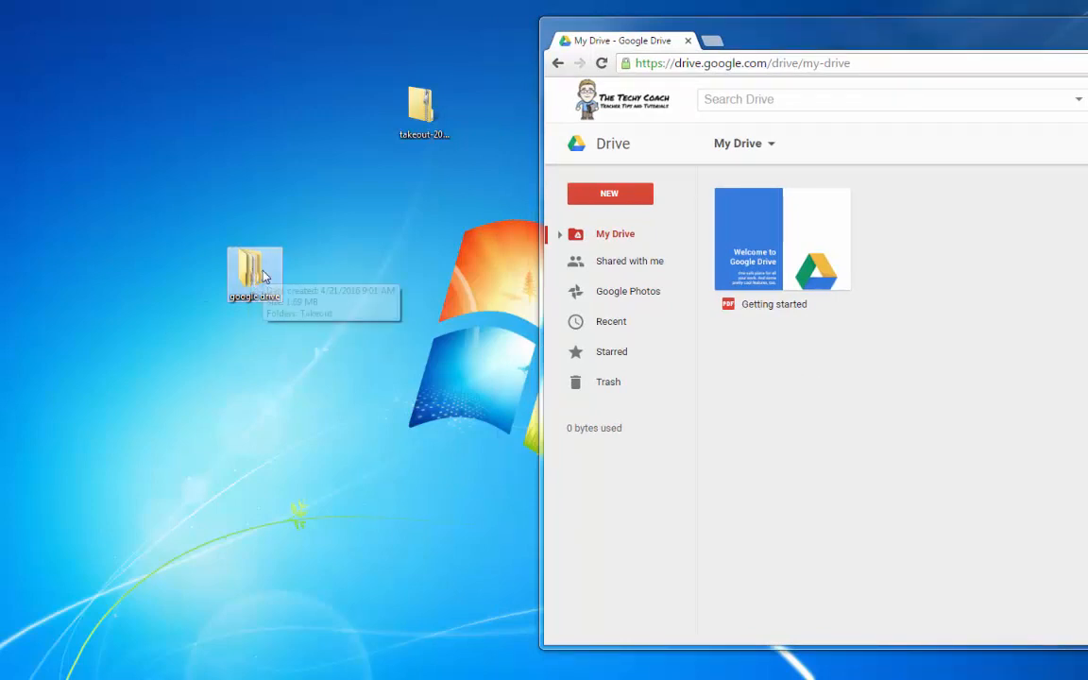
# Drag the extracted google drive folder from the desktop into My Drive to start uploading its 14 items.
pyautogui.moveTo(255, 274); pyautogui.dragTo(868, 378)
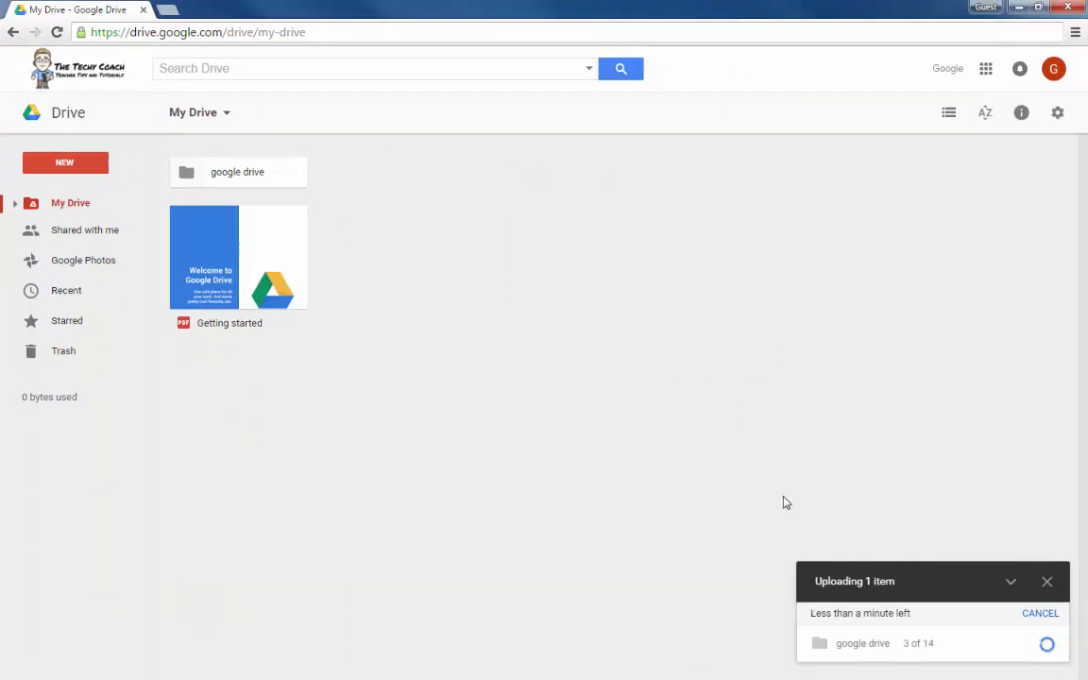
pyautogui.moveTo(778, 506)
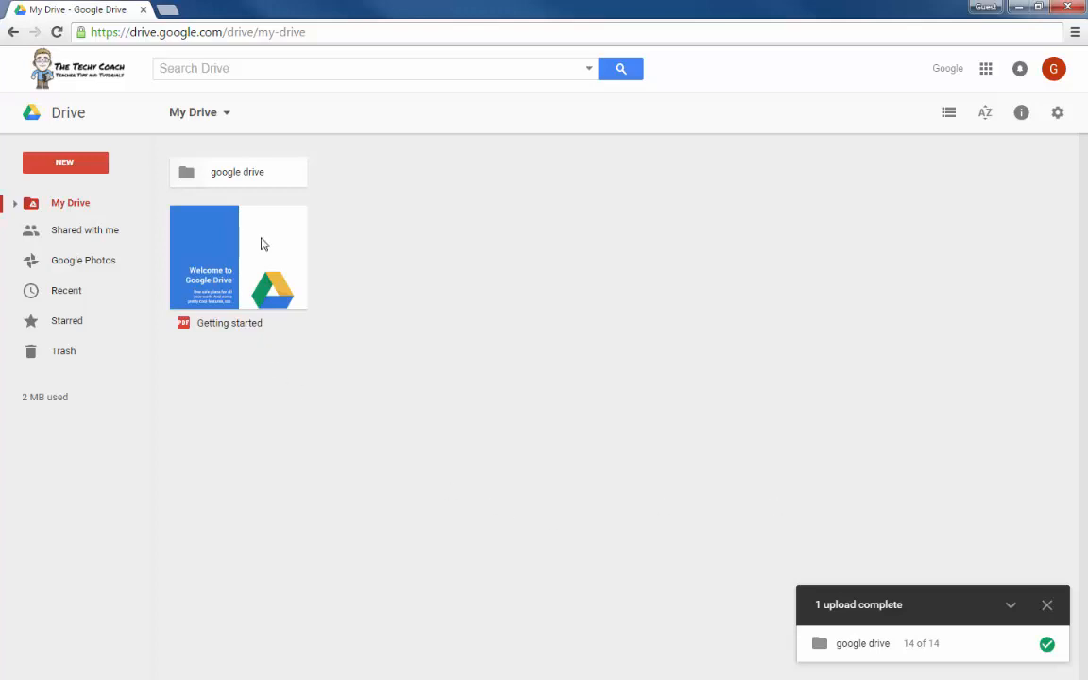
# Drill into google drive > Takeout > Drive > Classroom > Sequoyah Eagles 8 to view the converted worksheet.
pyautogui.doubleClick(238, 170)
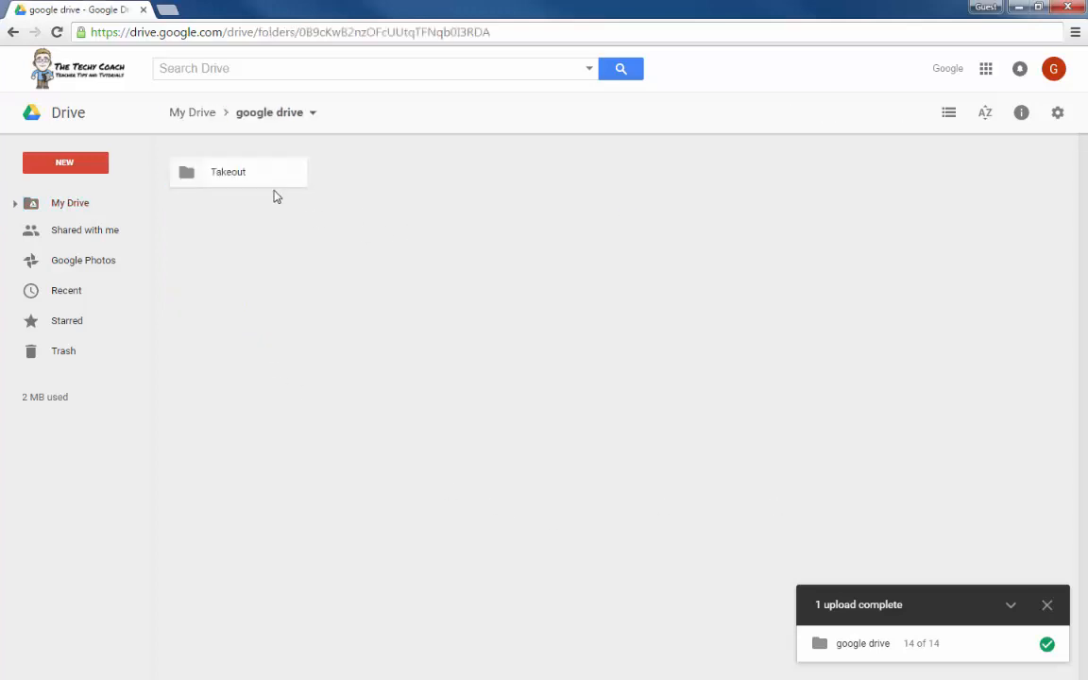
pyautogui.doubleClick(226, 170)
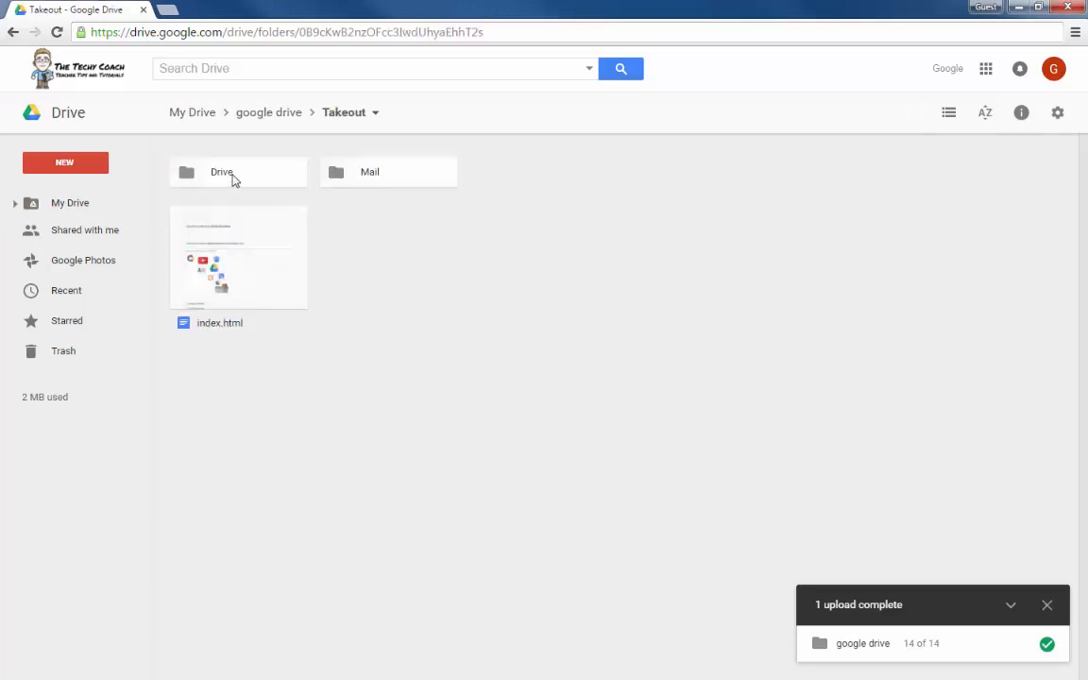
pyautogui.doubleClick(221, 172)
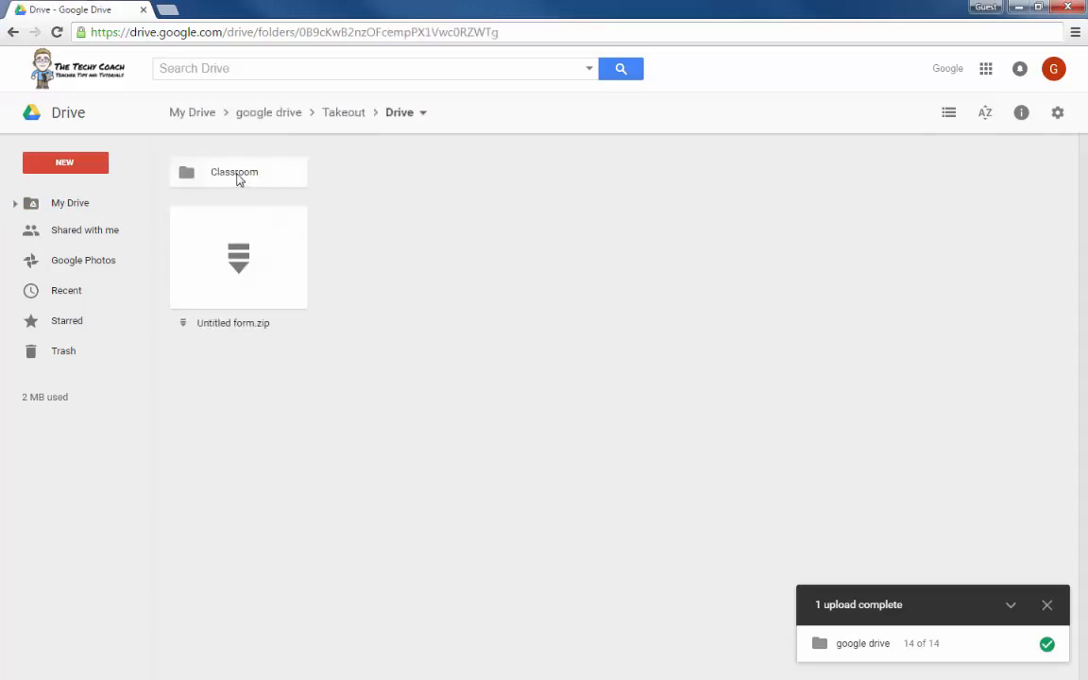
pyautogui.doubleClick(234, 172)
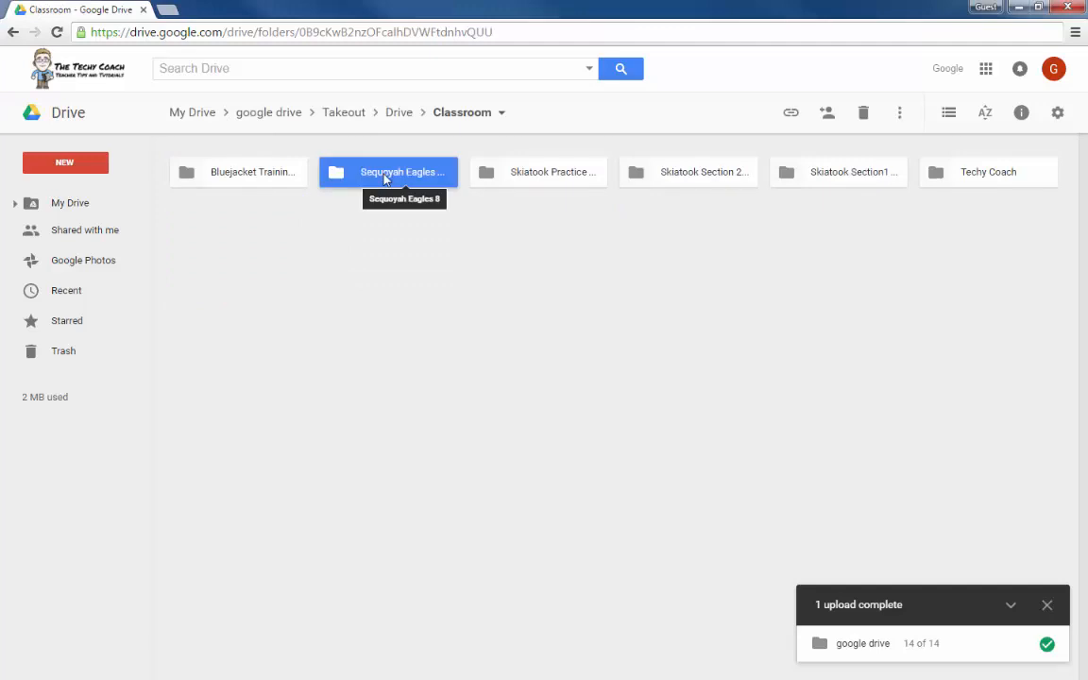
pyautogui.doubleClick(387, 172)
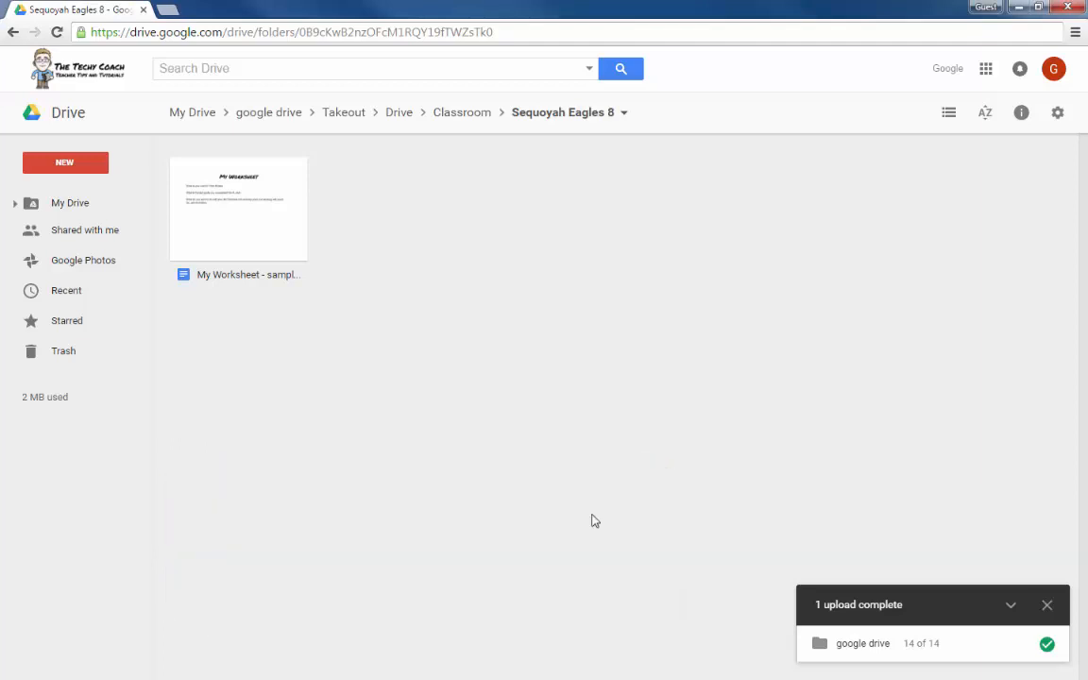
pyautogui.moveTo(185, 582)
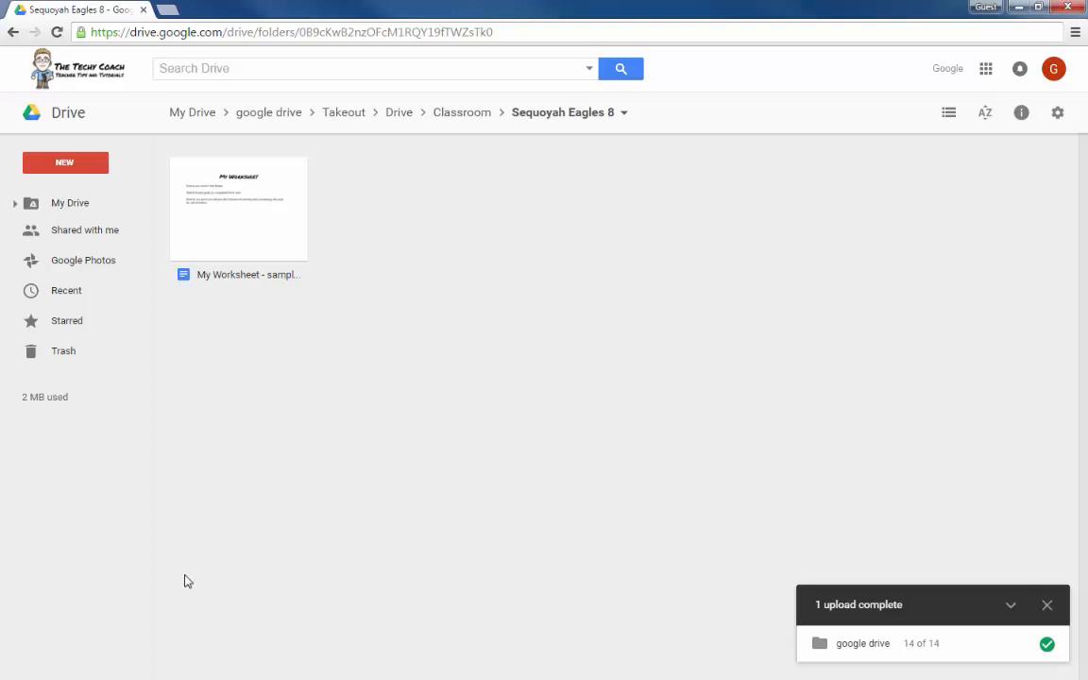